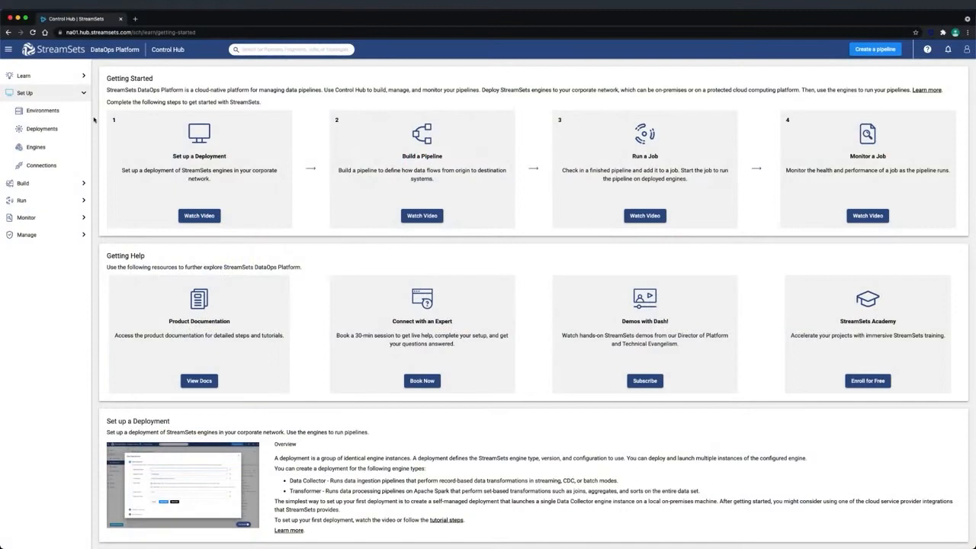
mouse_move(58, 66)
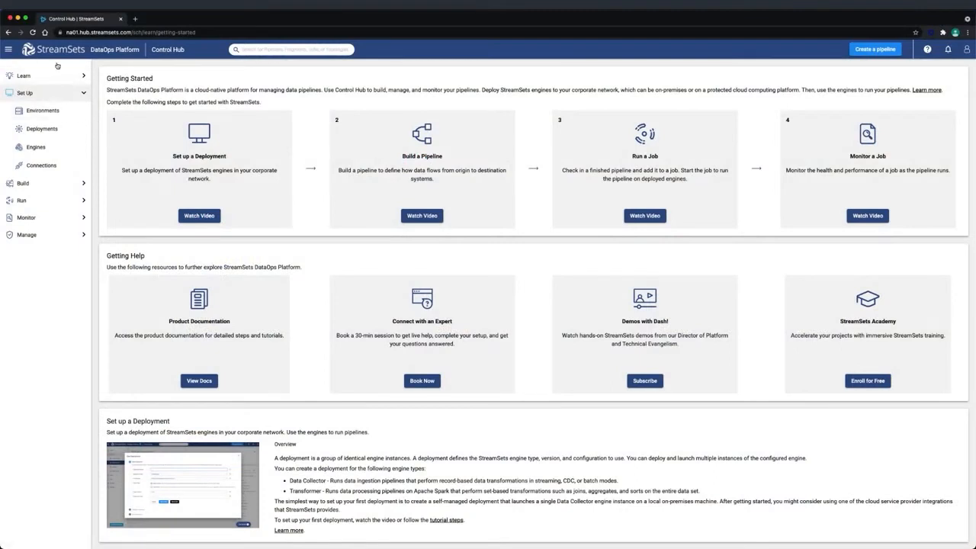
Step: Go to Set Up > Environments and begin a new environment from the empty list
click(42, 110)
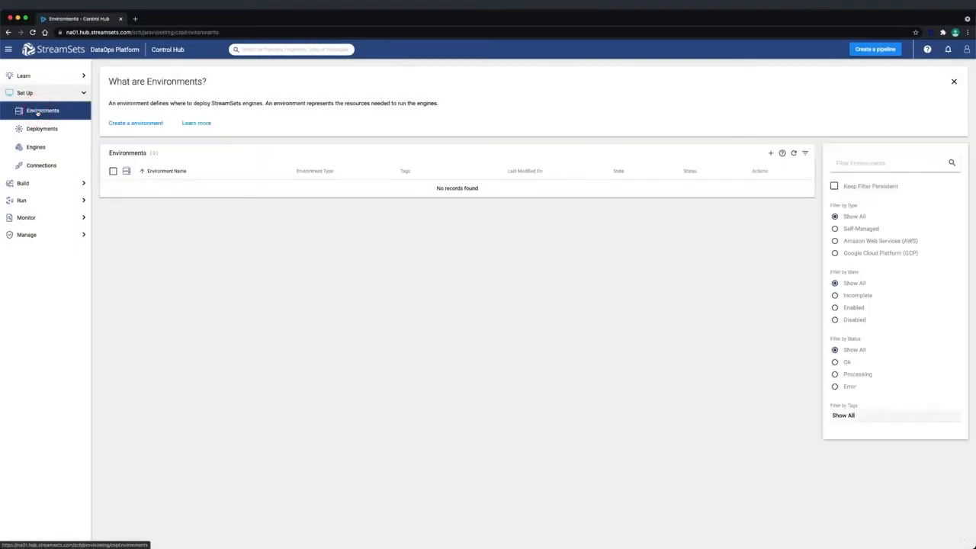
click(135, 123)
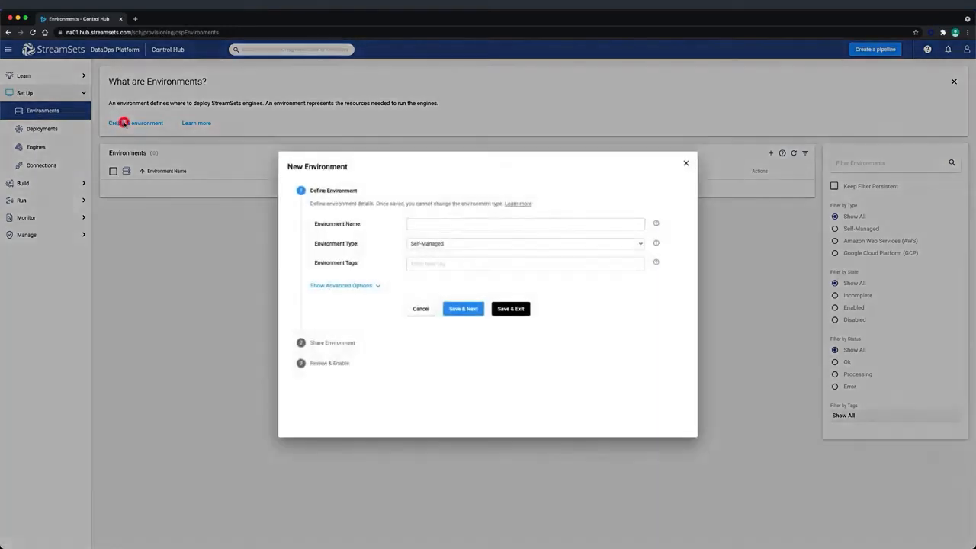
Step: Name the self-managed environment 'Development Env', tag it 'dev', and show advanced options
click(526, 223)
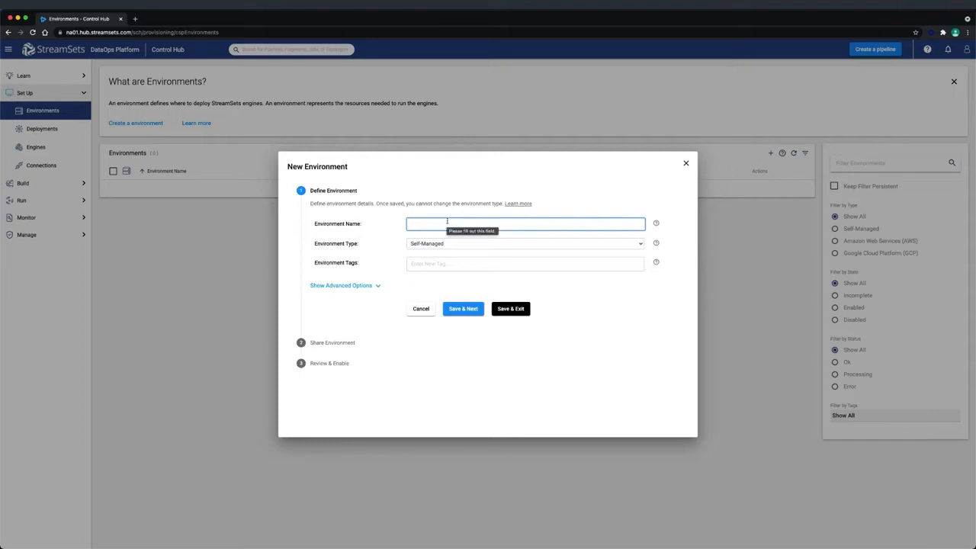
text(Development Env)
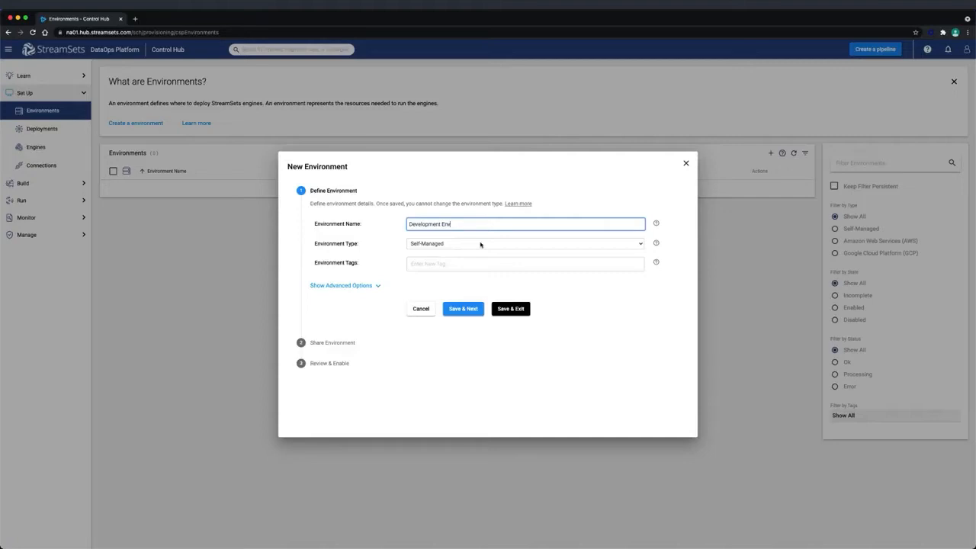
mouse_move(461, 263)
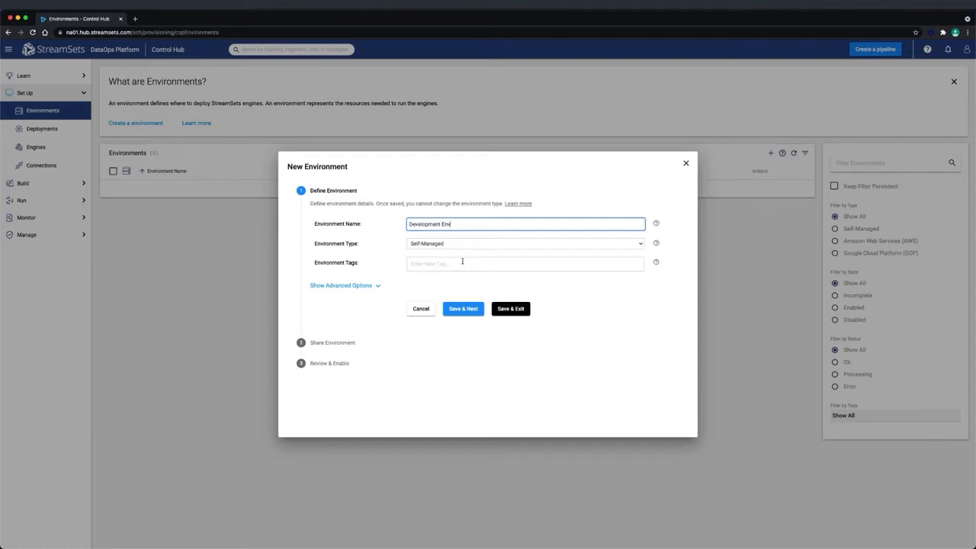
text(dev)
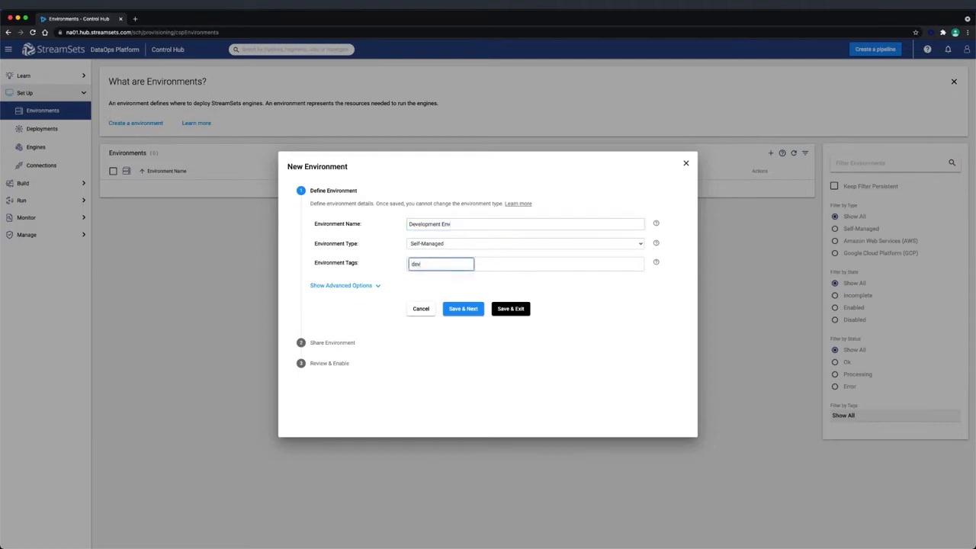
key(Enter)
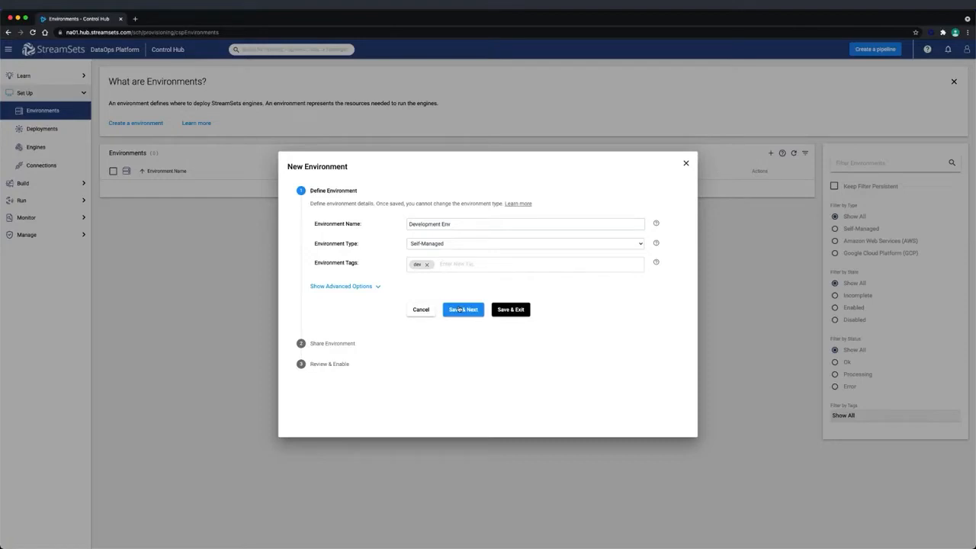
click(340, 286)
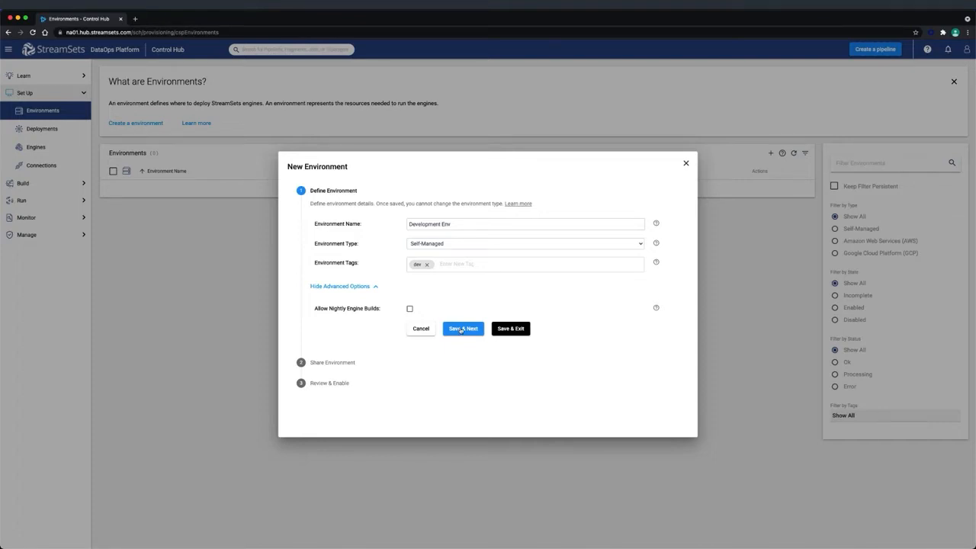
Step: Save the Development Env definition and create it with default sharing settings
click(462, 329)
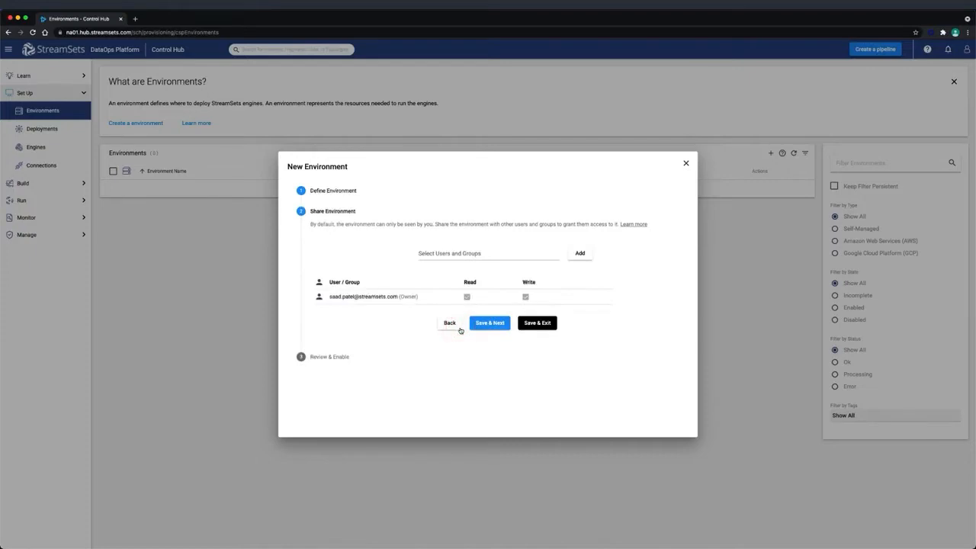
mouse_move(451, 277)
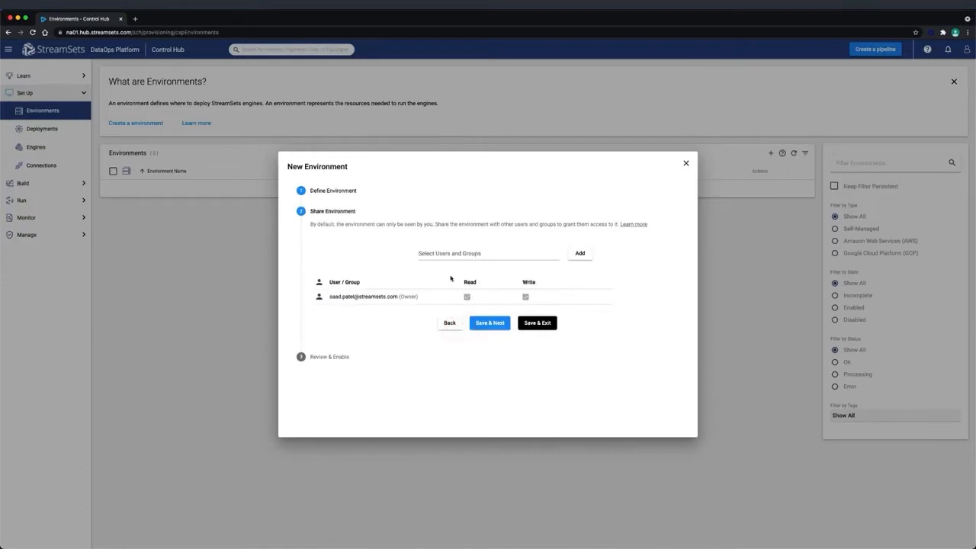
click(488, 253)
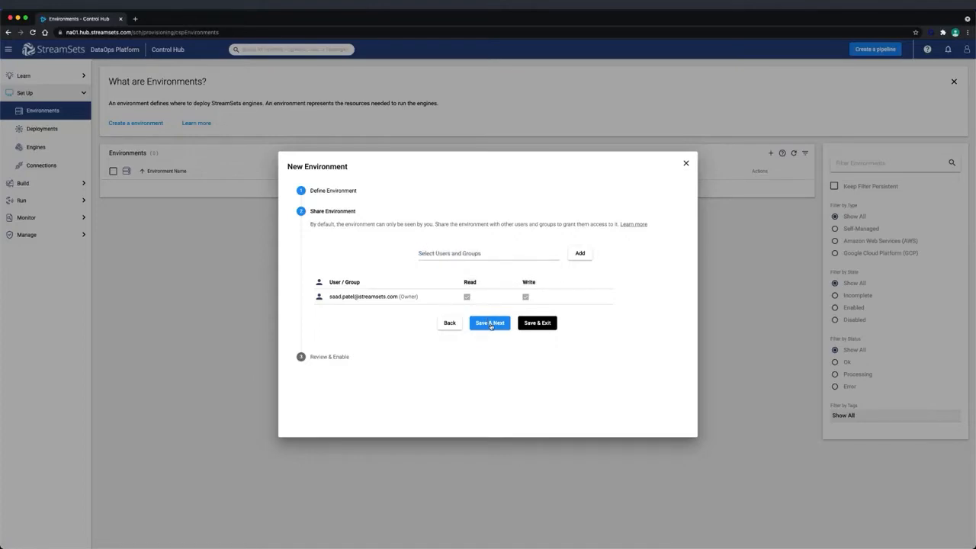
click(489, 323)
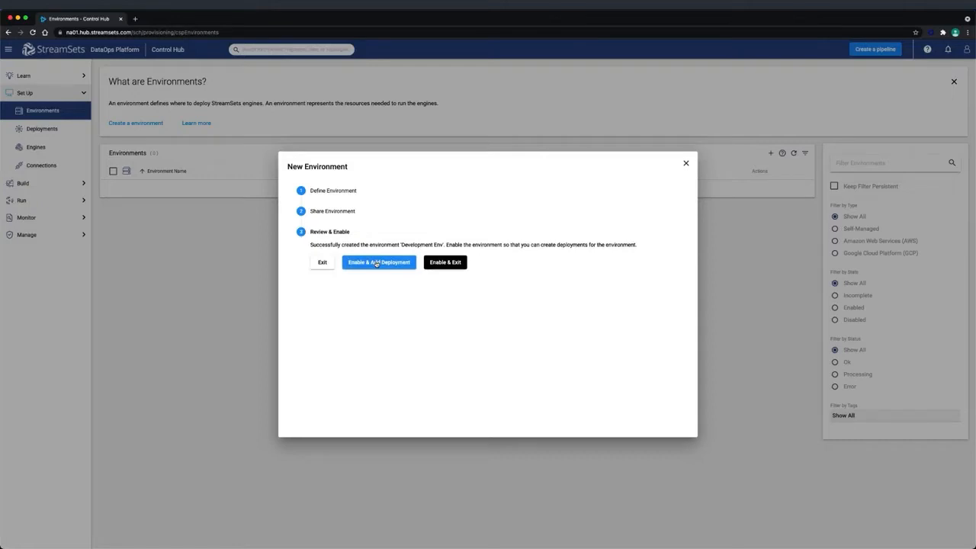
Step: Enable Development Env and define deployment 'Dev Data Collectors': Self-Managed, engine 4.0.2, tag dev-sdc
click(378, 262)
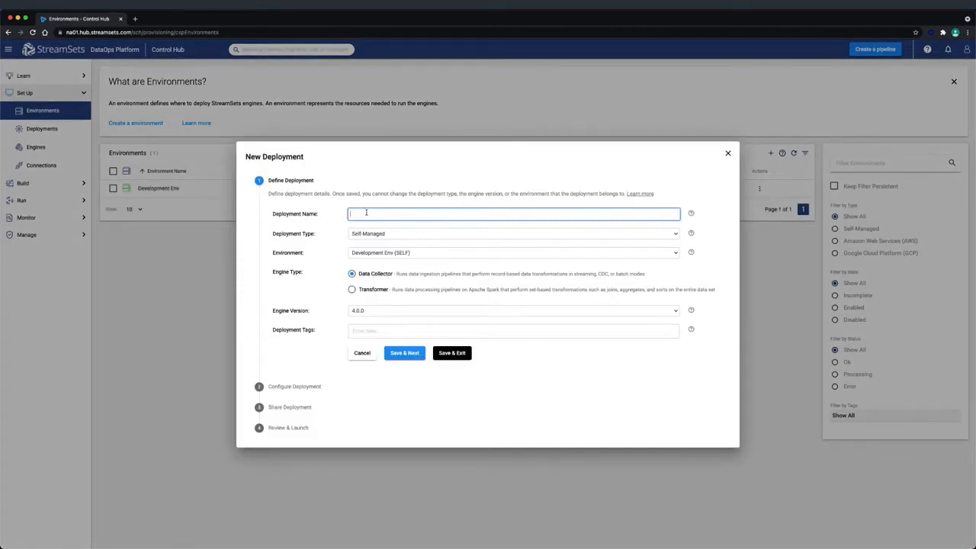
text(t)
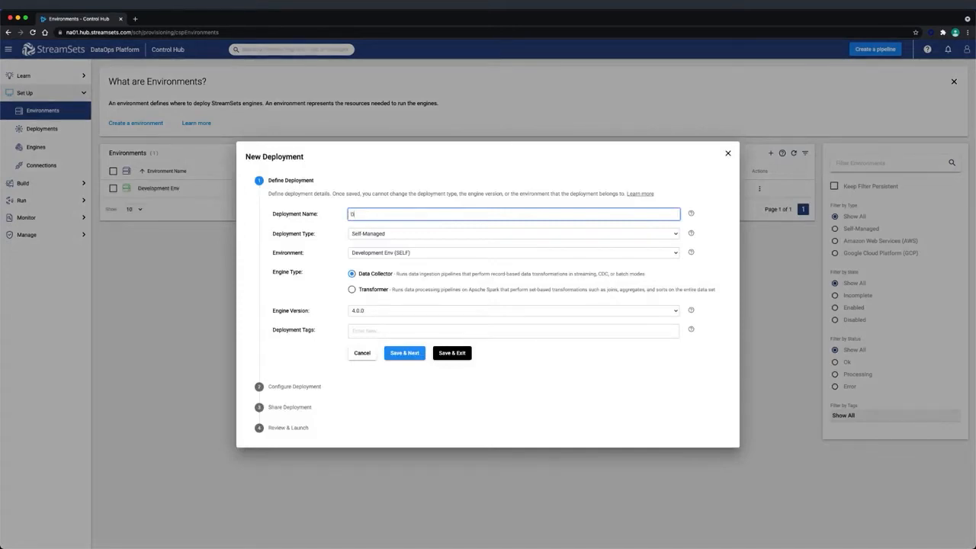
text(Dev Data Collectors)
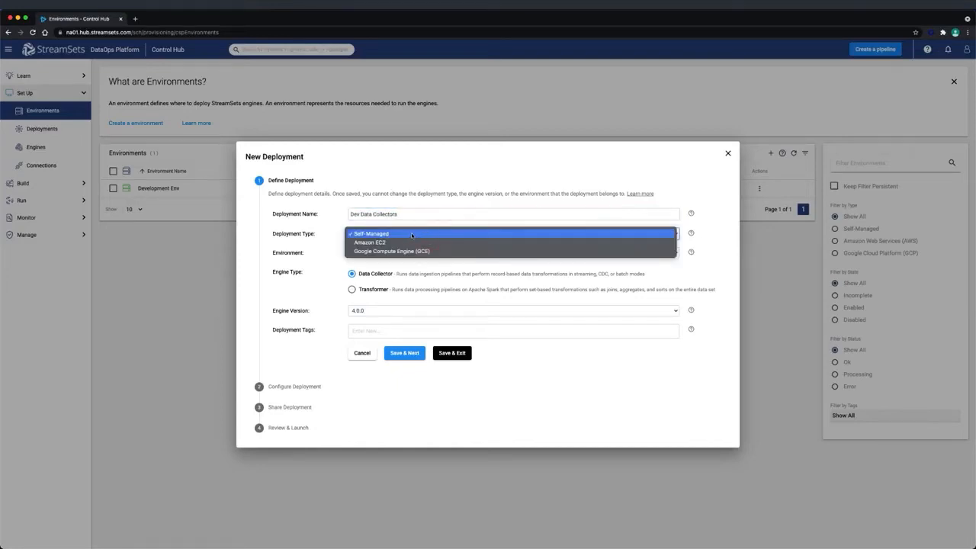
click(372, 234)
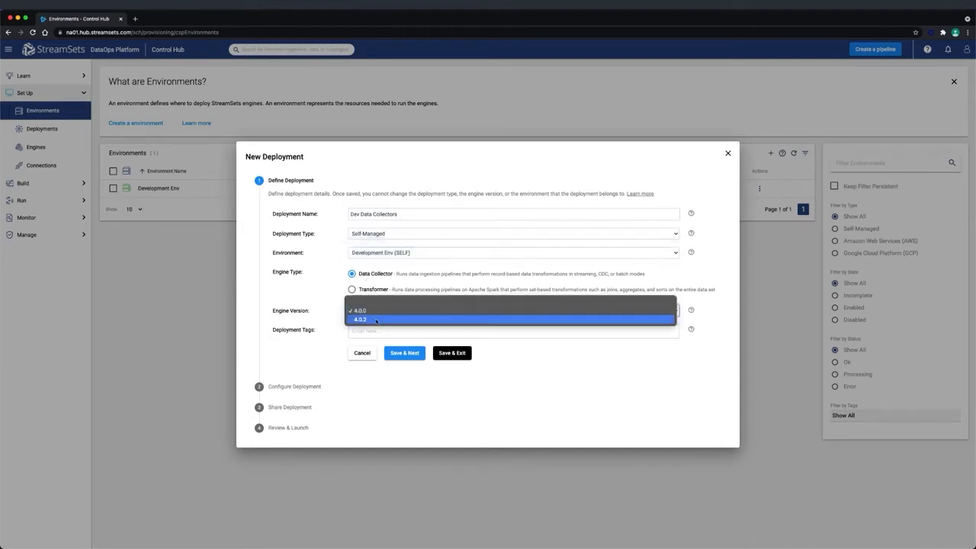
click(359, 319)
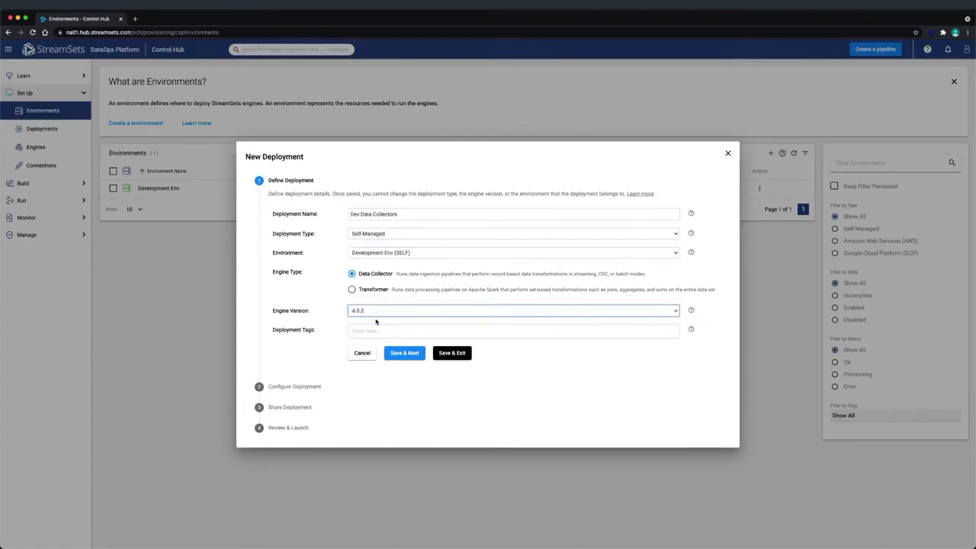
click(382, 330)
text(dev-sdc)
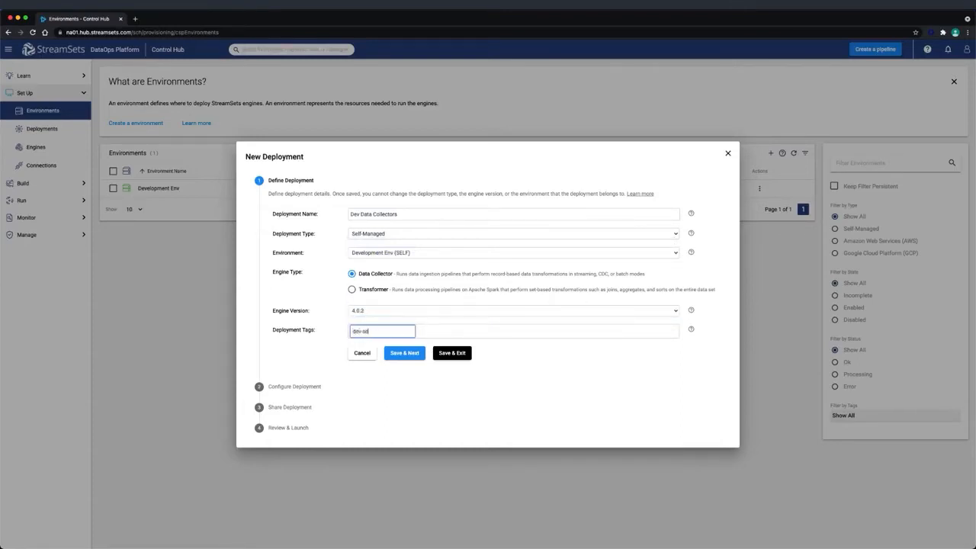
key(Enter)
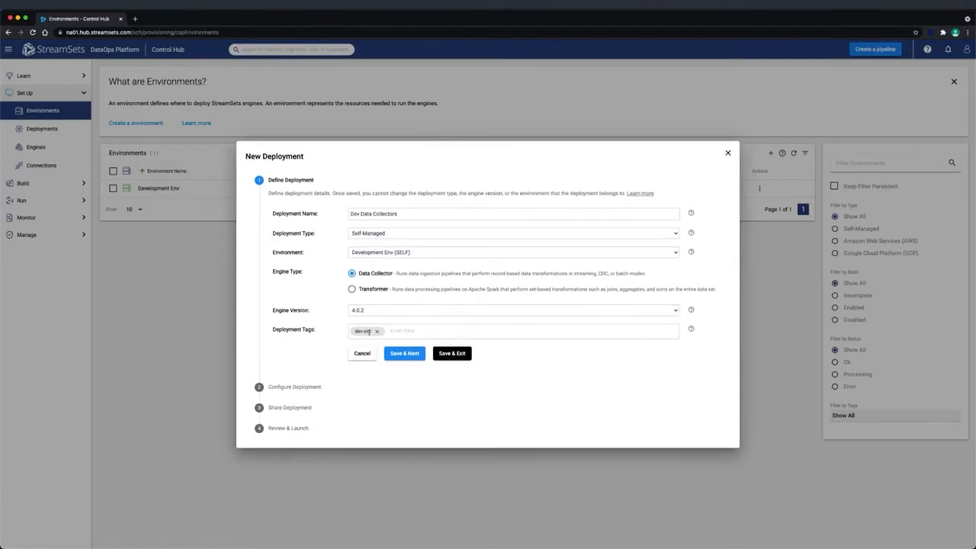
click(404, 353)
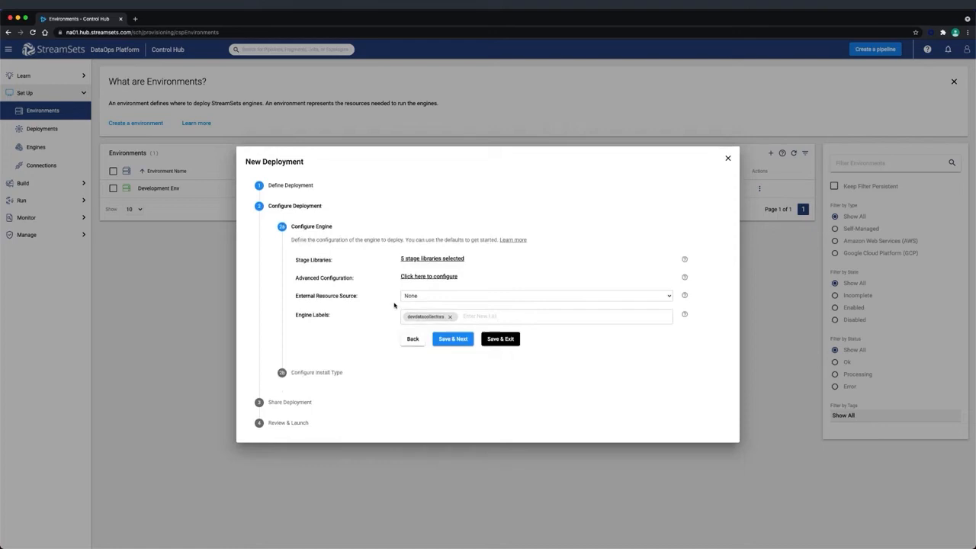
Step: Select the deployment's stage libraries, adding Apache Kafka 2.7.0 and scrolling for JDBC
click(432, 258)
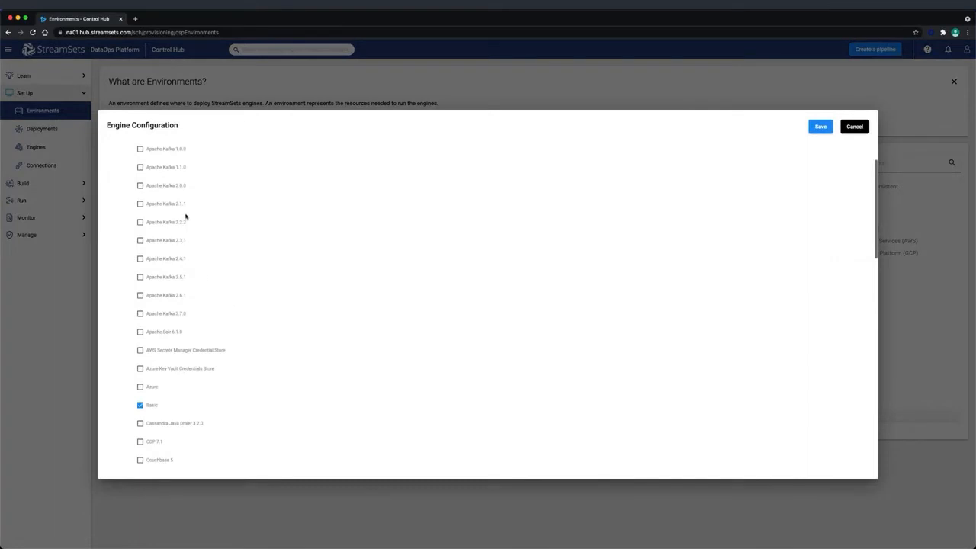
click(140, 313)
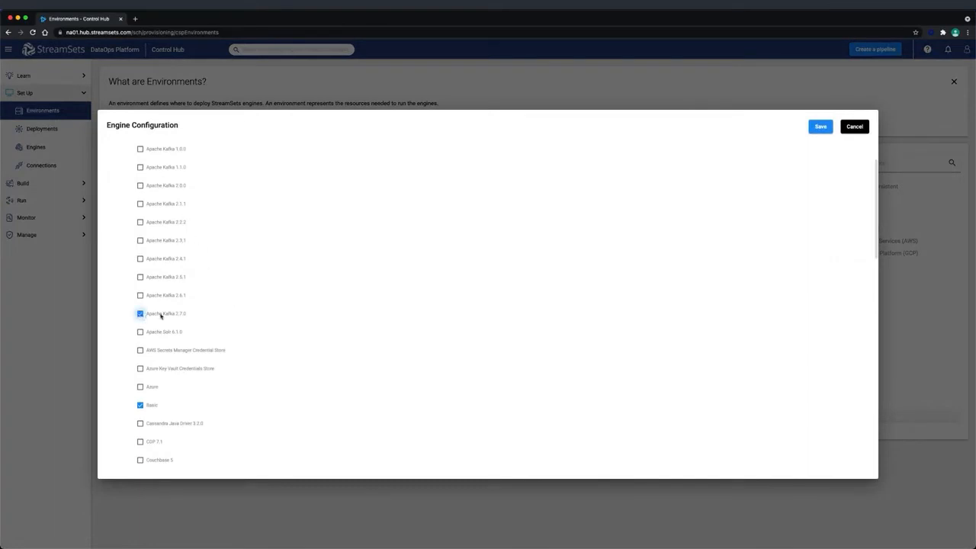
scroll(down, 3)
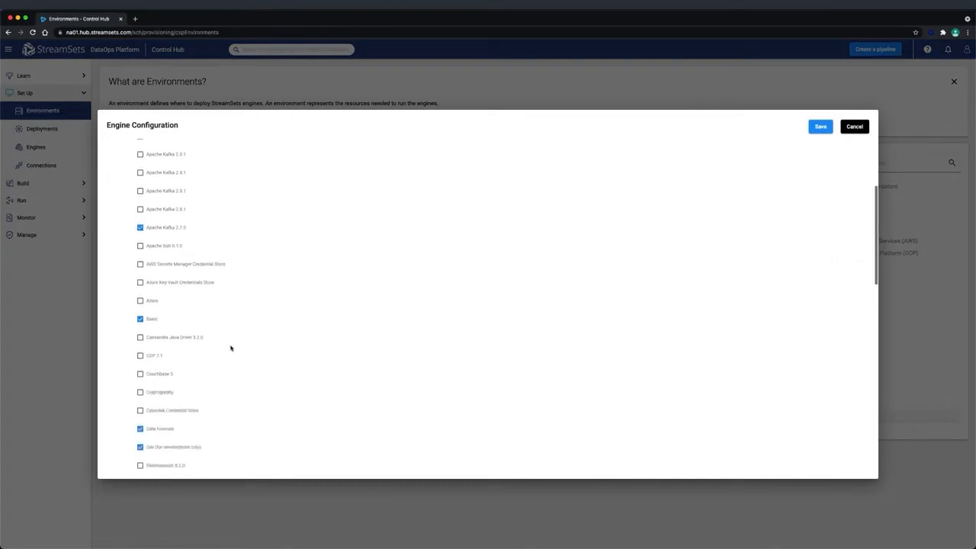
scroll(down, 3)
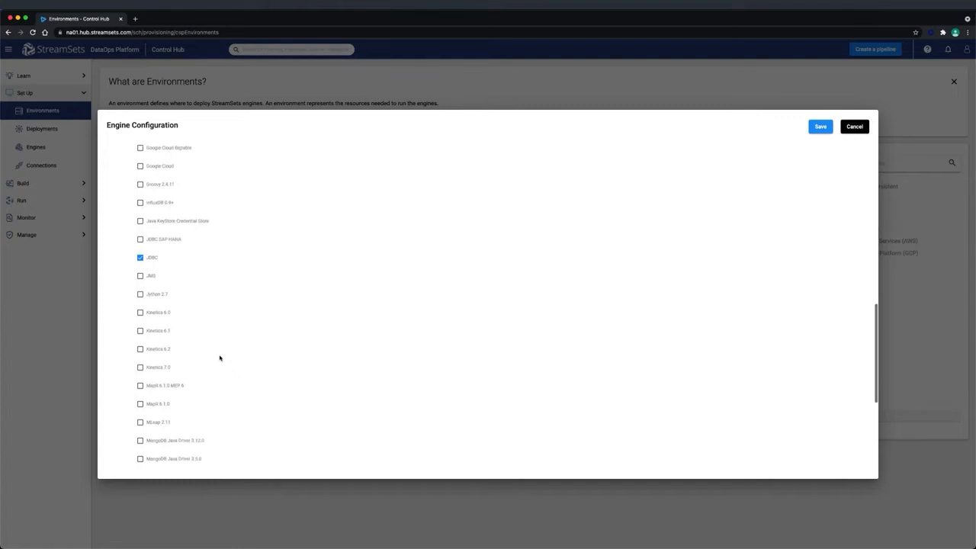
scroll(down, 3)
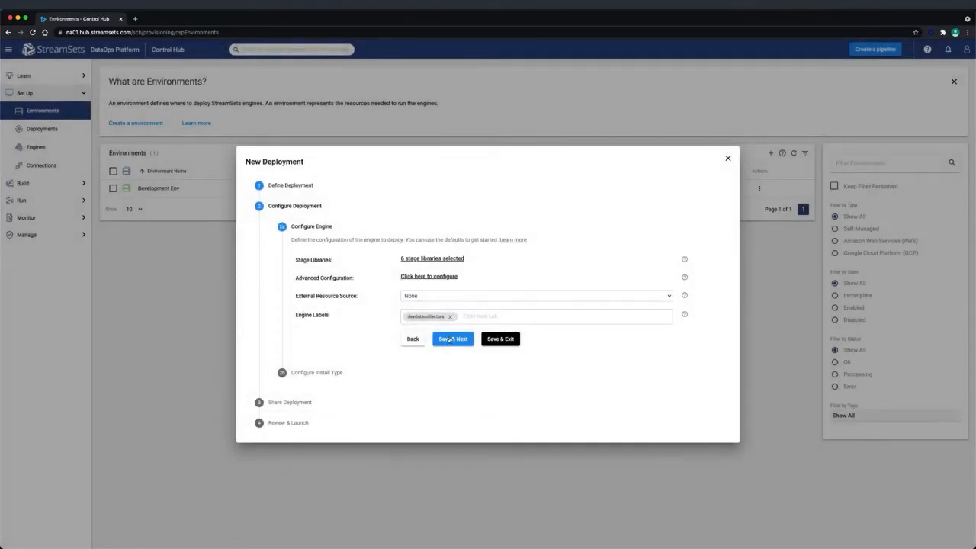
Step: Set the install type to Docker Image, keep default sharing, and create the deployment
click(452, 339)
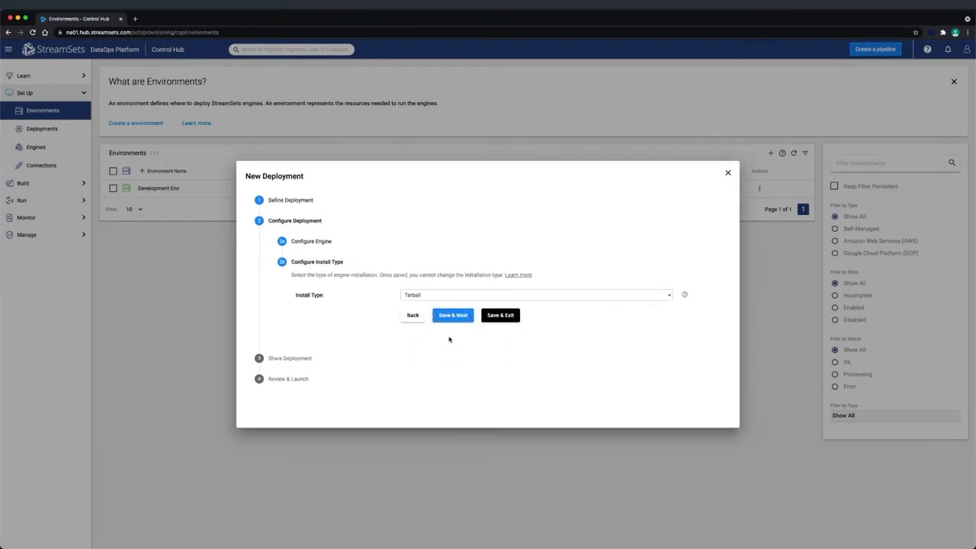
click(534, 295)
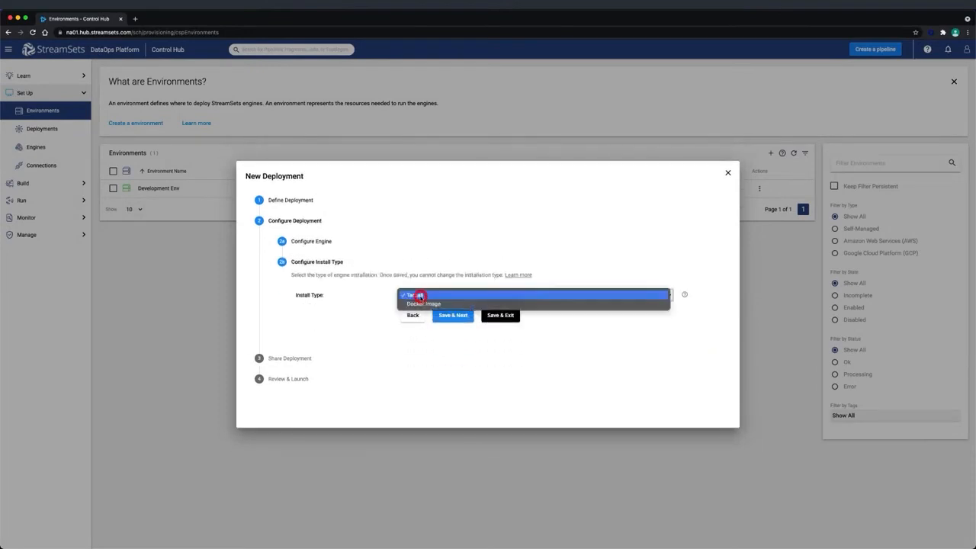
click(423, 303)
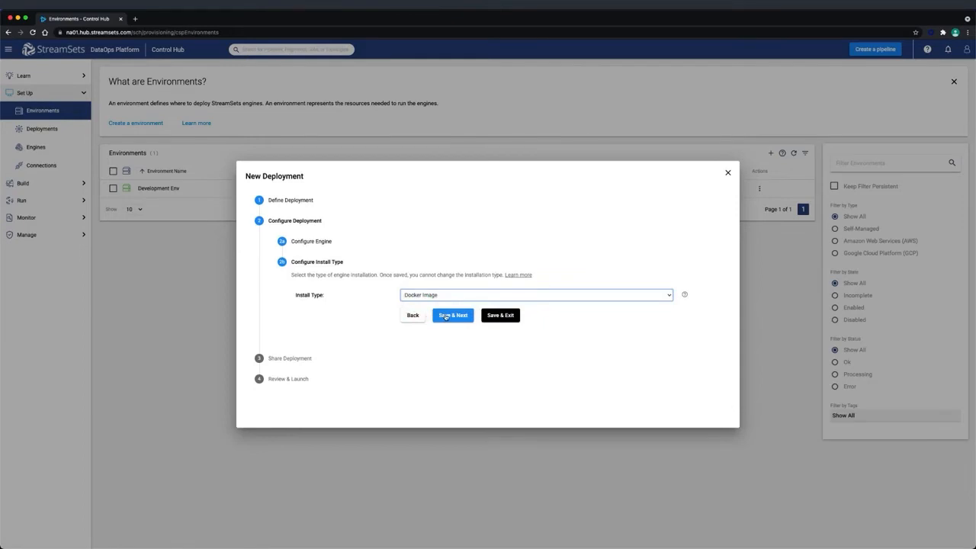
click(452, 315)
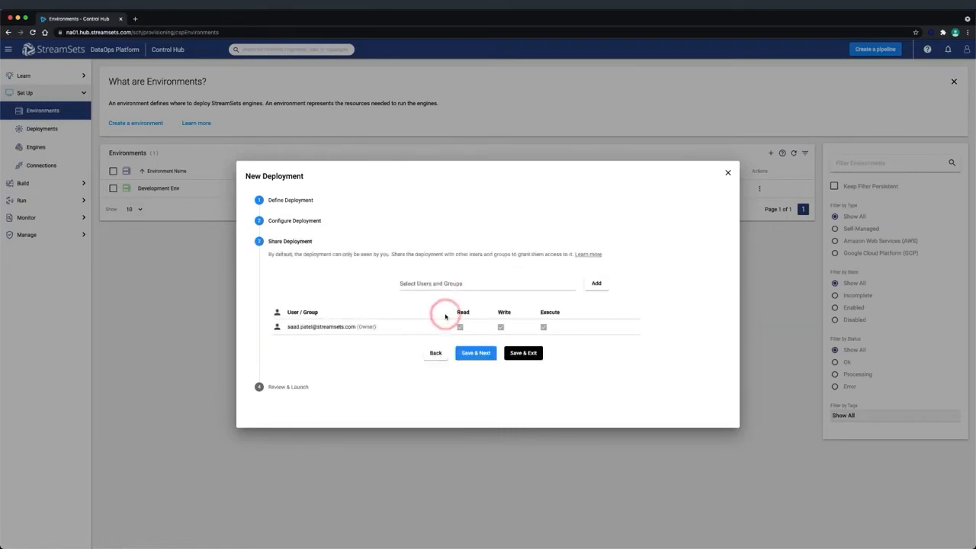
click(486, 282)
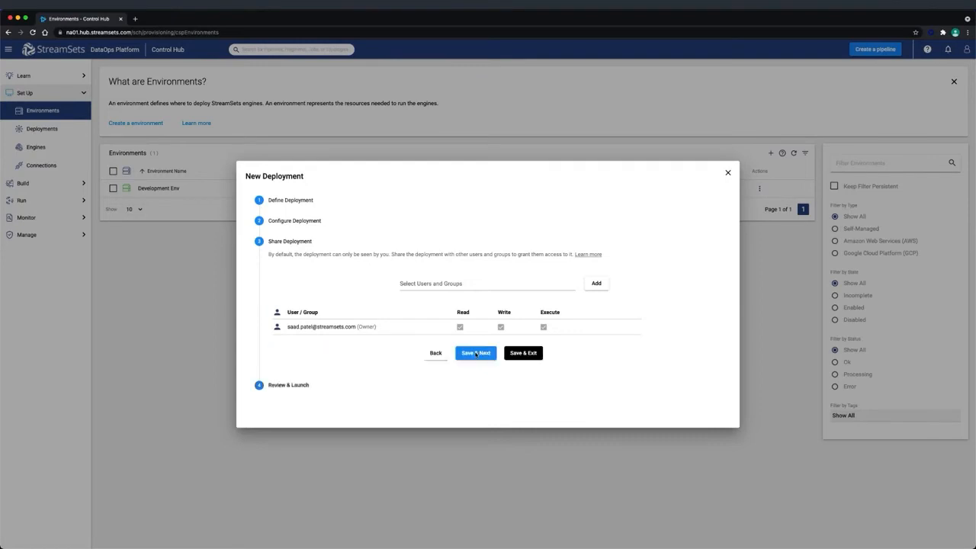
click(475, 353)
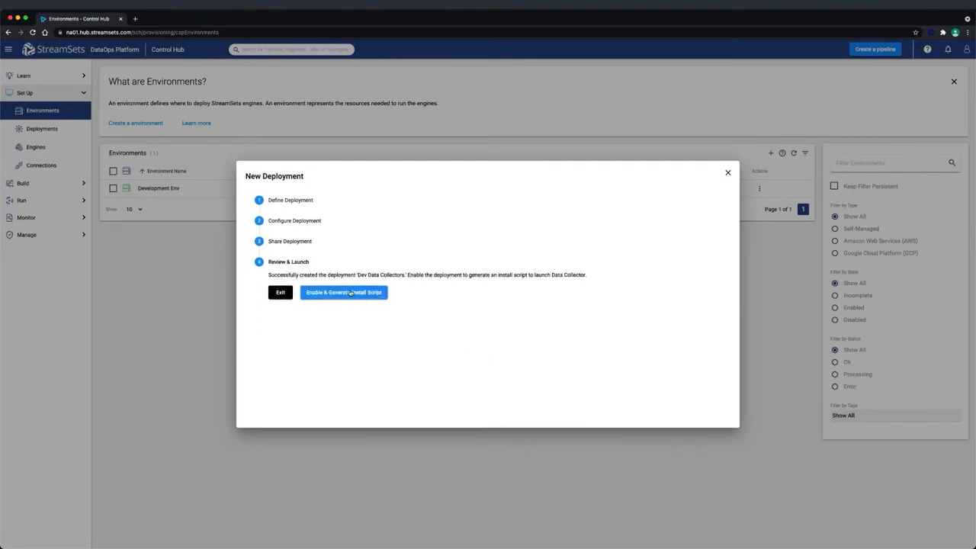
Step: Enable Dev Data Collectors, generate its install script, and copy the docker run command
click(344, 292)
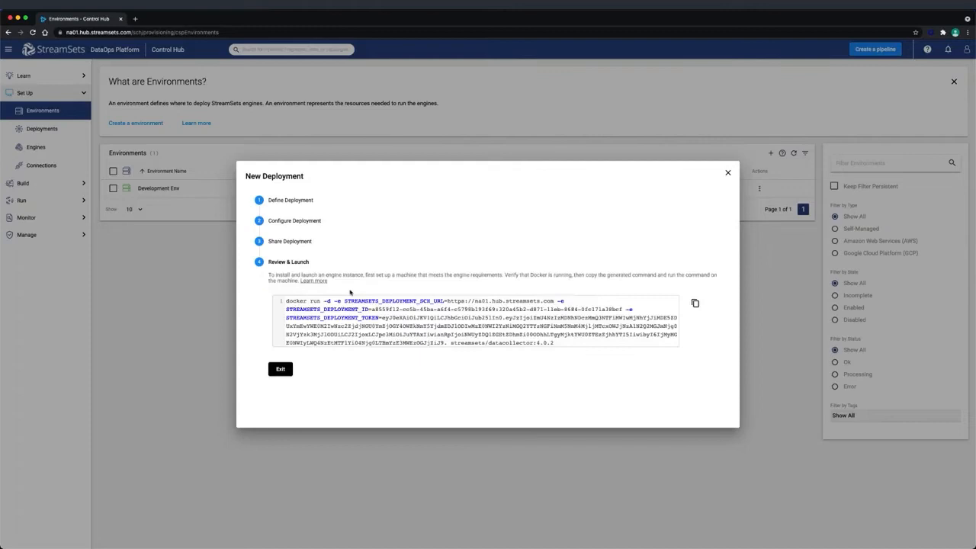
mouse_move(694, 303)
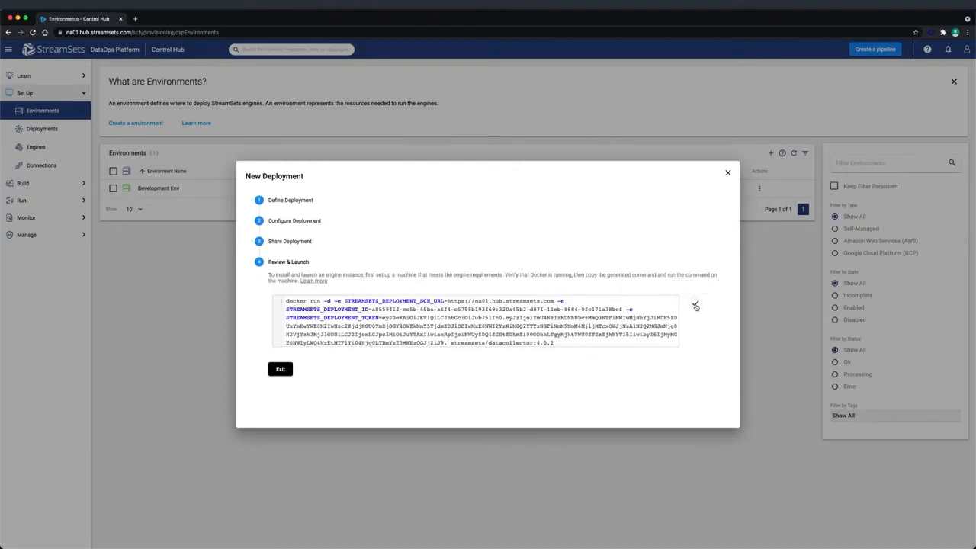
click(694, 303)
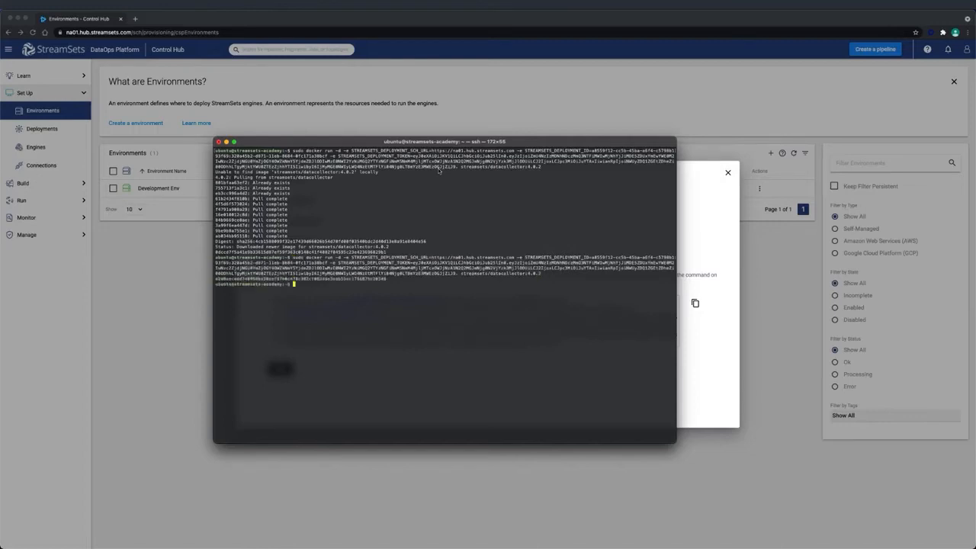
Step: Return to Control Hub after starting the two engine containers in Terminal
click(42, 128)
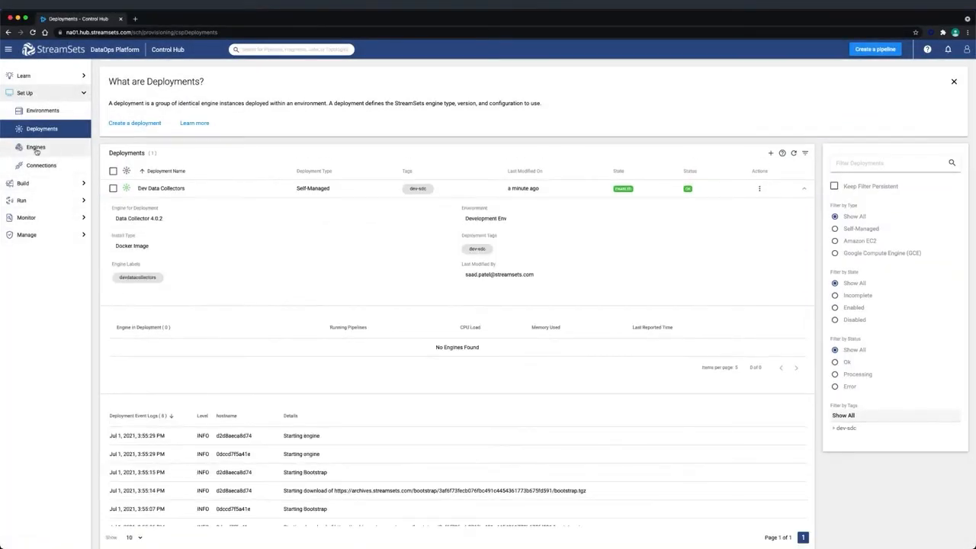
Step: Open Set Up > Engines and refresh until both Dev Data Collectors engines appear
click(35, 146)
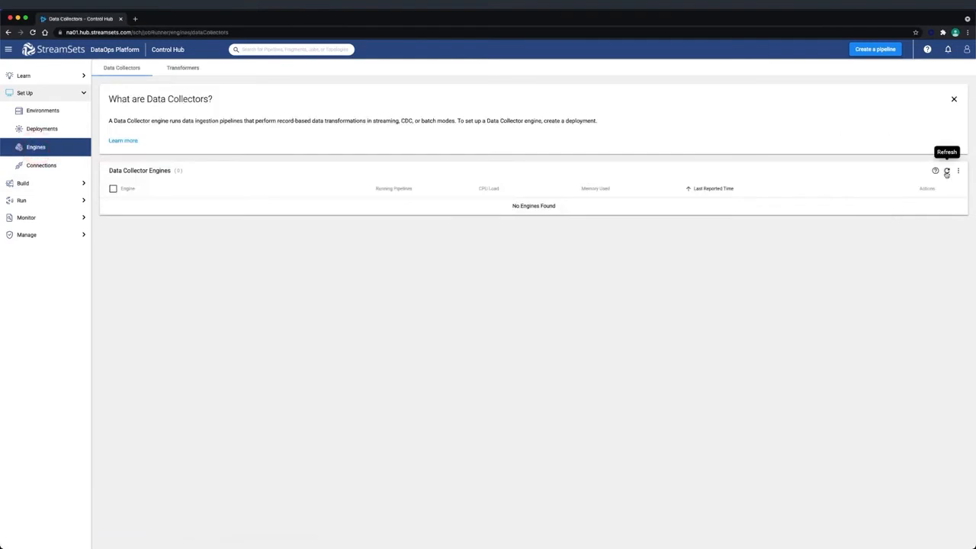
click(946, 171)
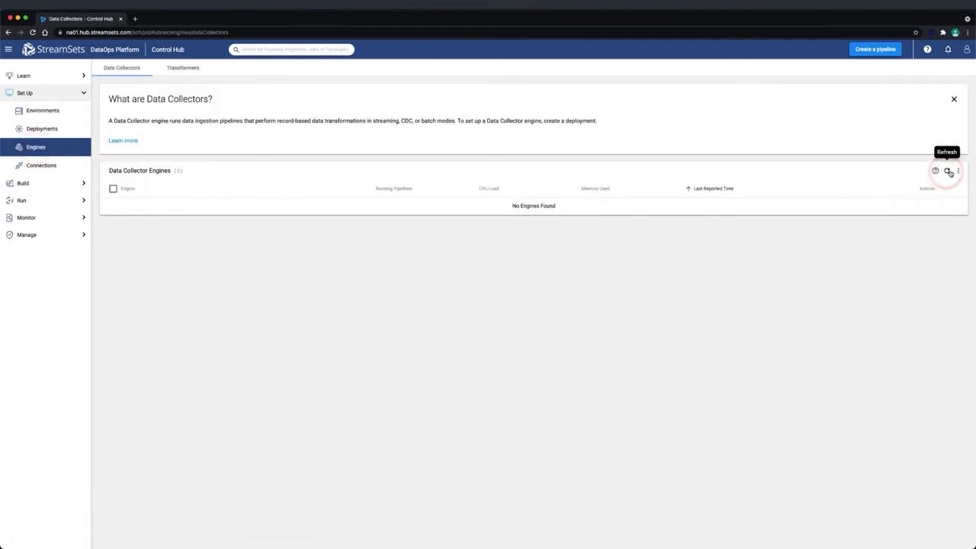
click(948, 171)
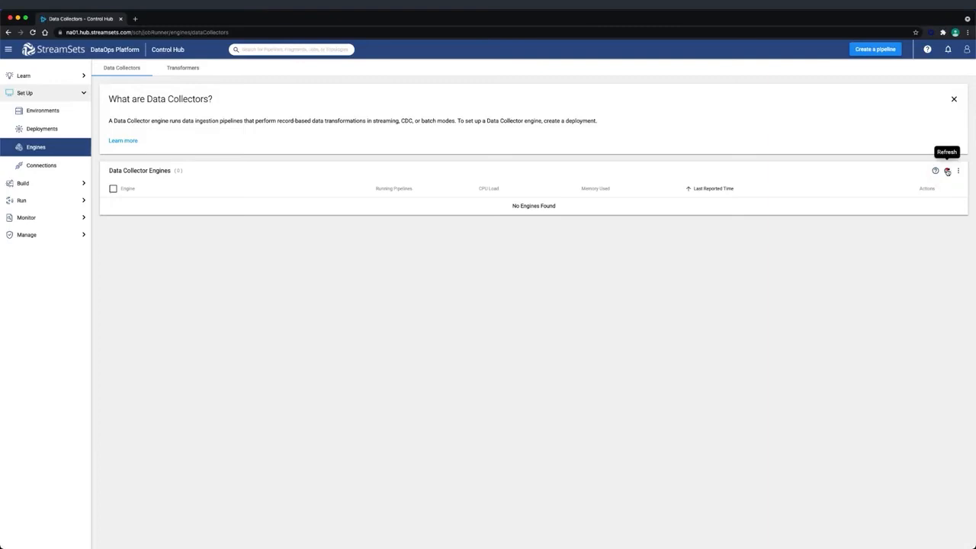
click(947, 170)
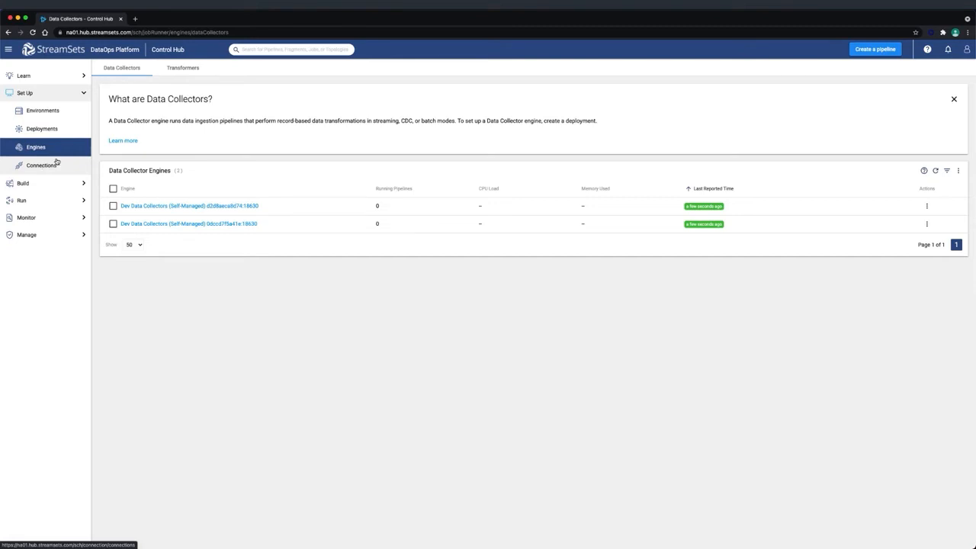
mouse_move(54, 185)
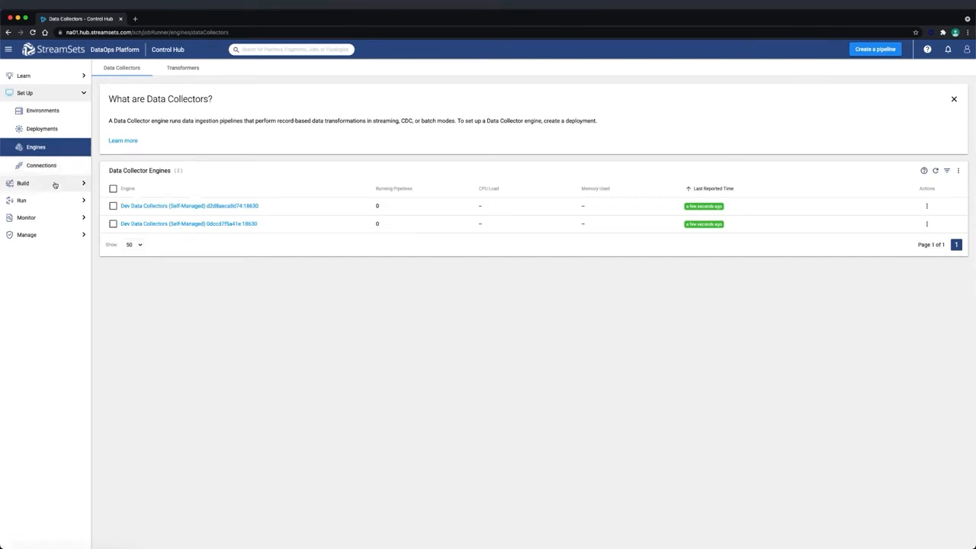
click(23, 109)
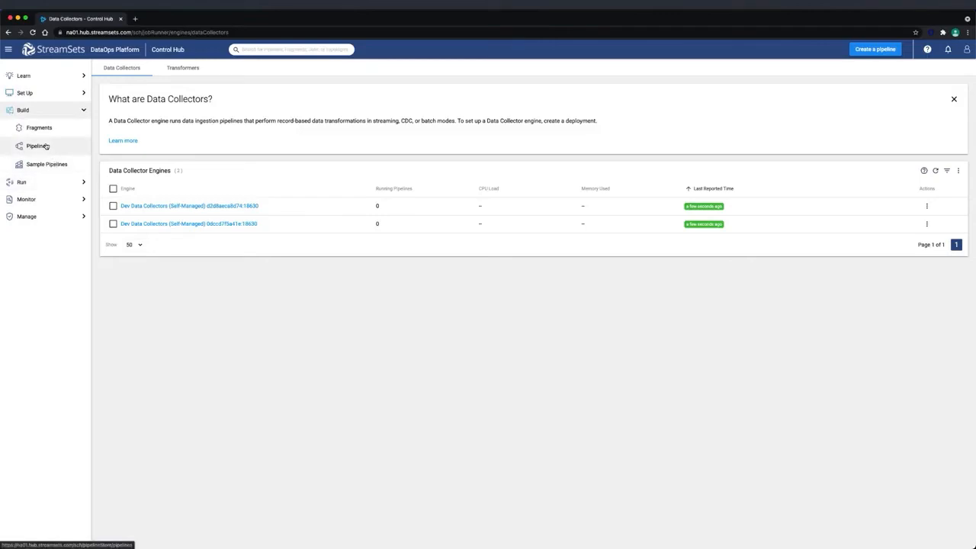
Step: Create pipeline 'First Pipeline', described 'My first pipeline', from a sample pipeline
click(36, 145)
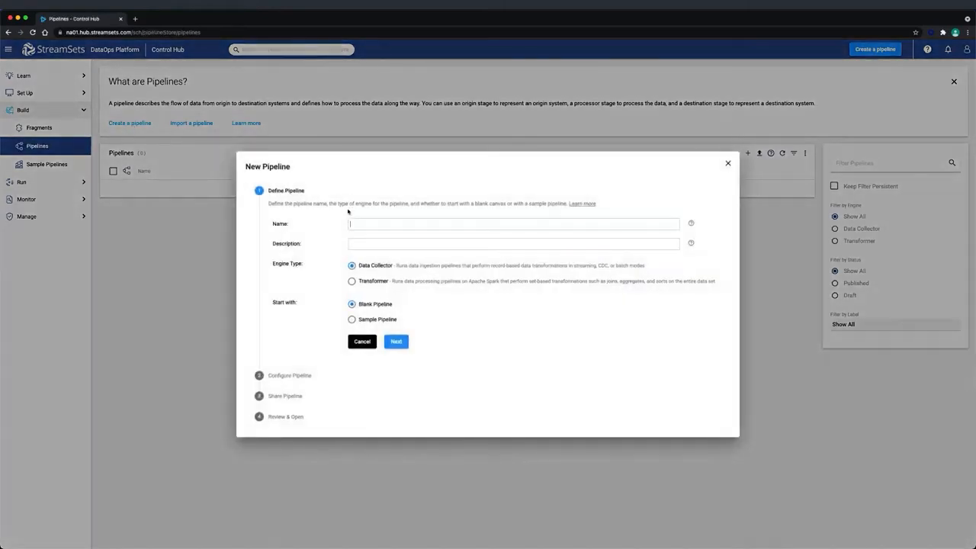
text(Fil)
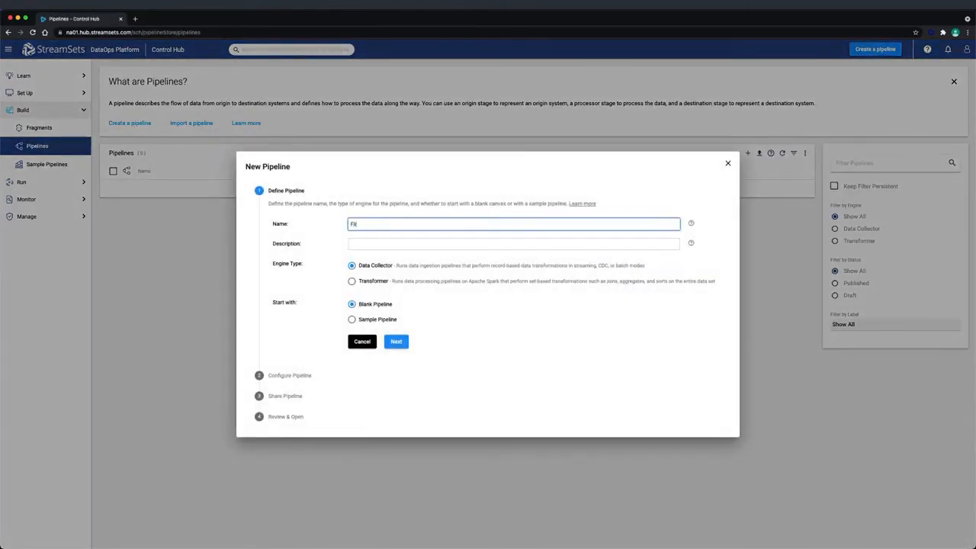
text(First Pipel)
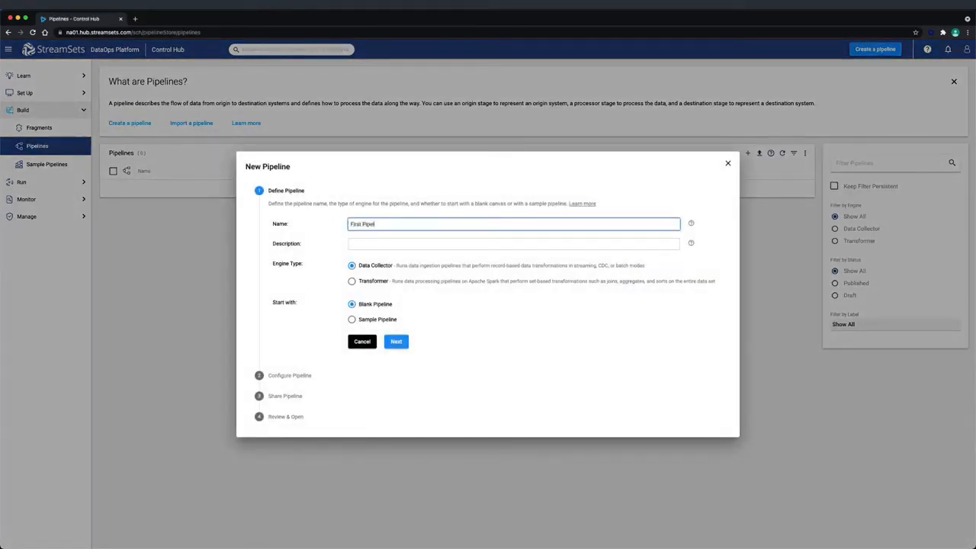
click(513, 243)
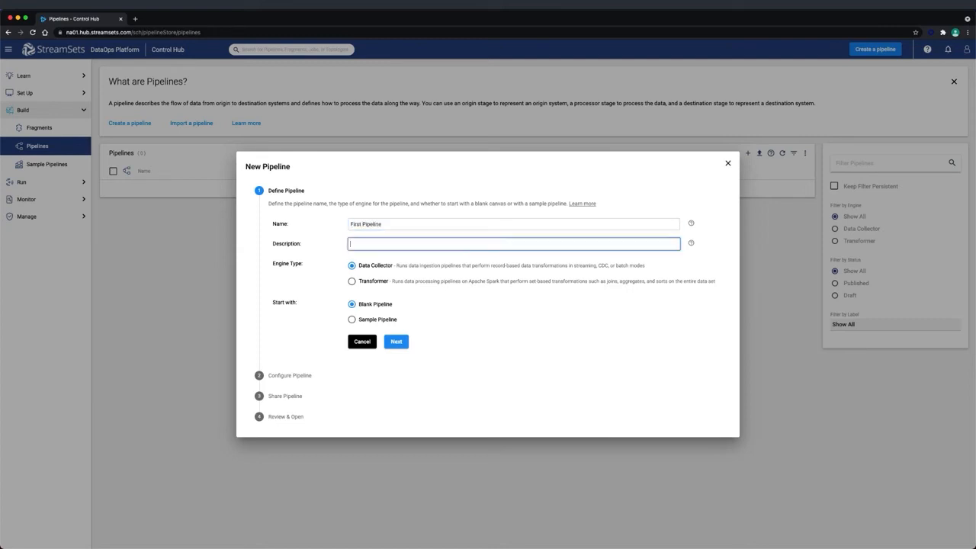
text(My first)
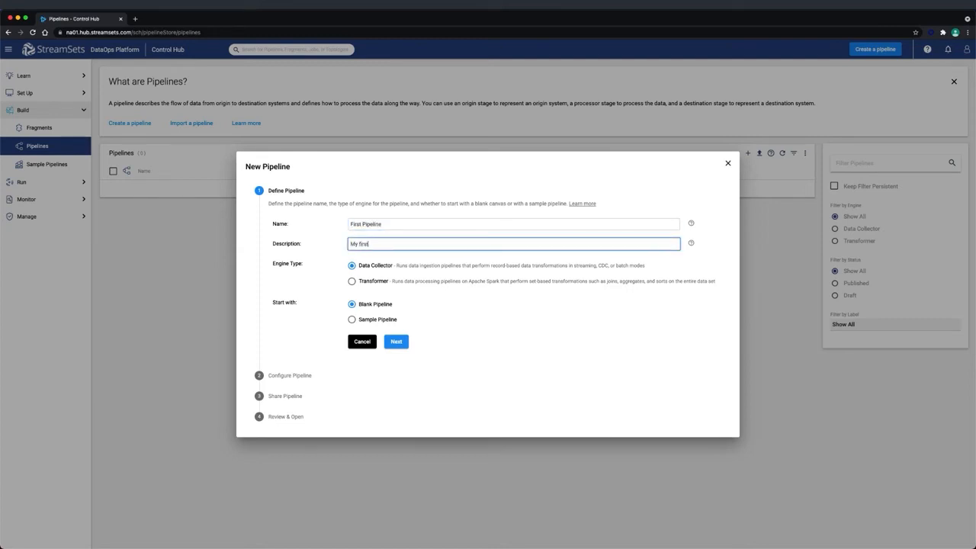
text(pipeline)
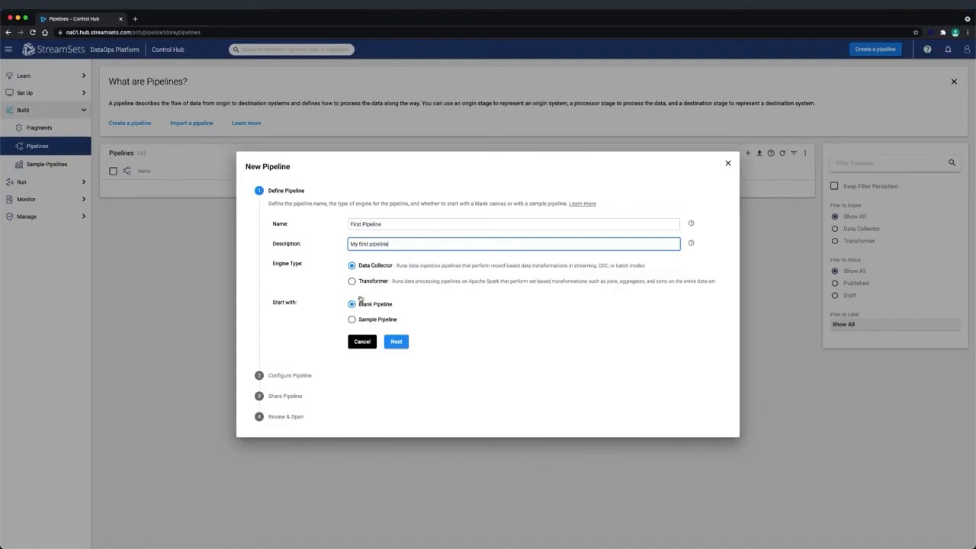
click(351, 319)
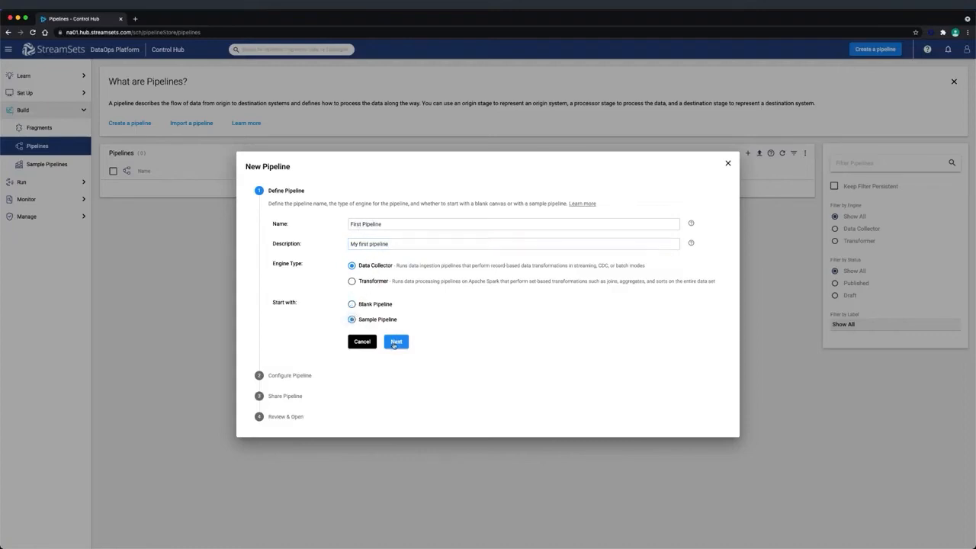
click(396, 341)
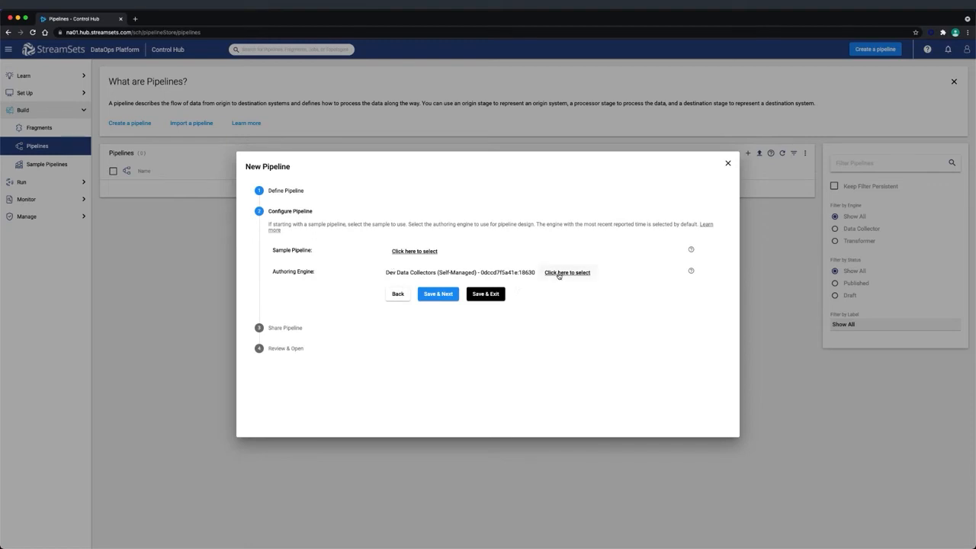
Step: Set the 0dccd7f5a41e Data Collector as authoring engine, keep default sharing, and open the pipeline
click(566, 272)
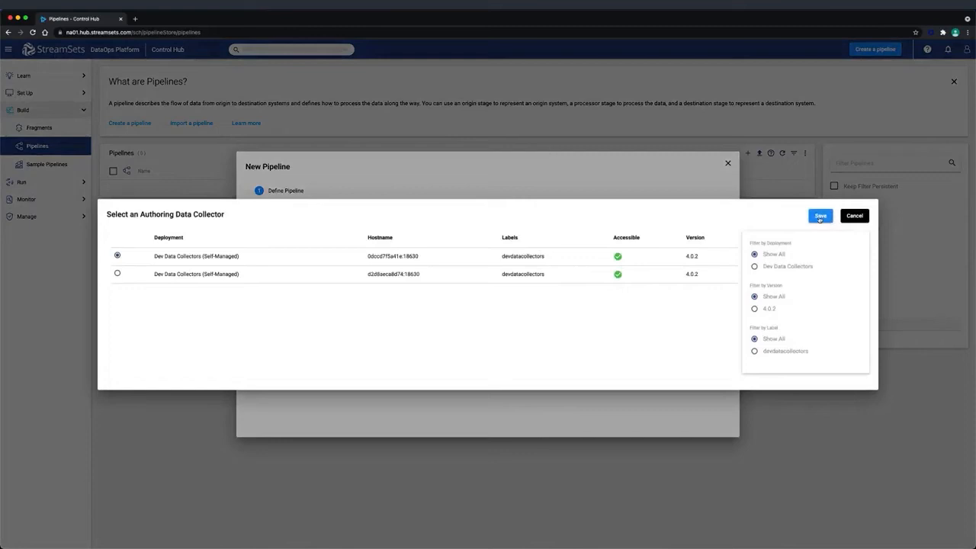
click(821, 215)
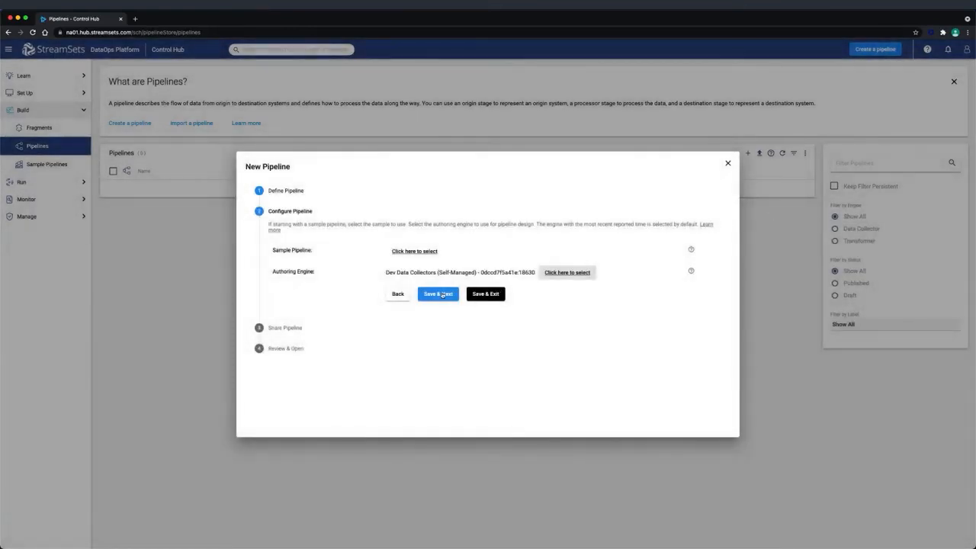
click(437, 294)
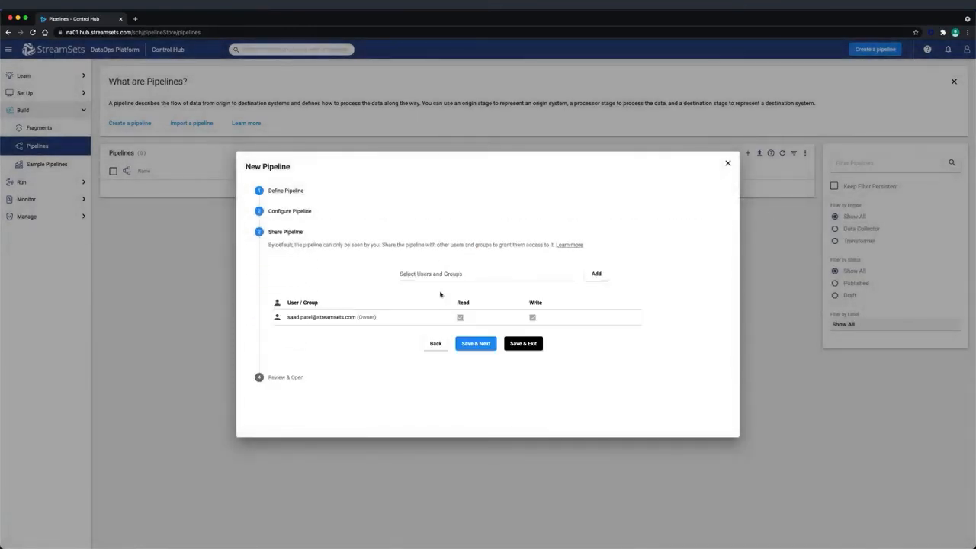
click(475, 343)
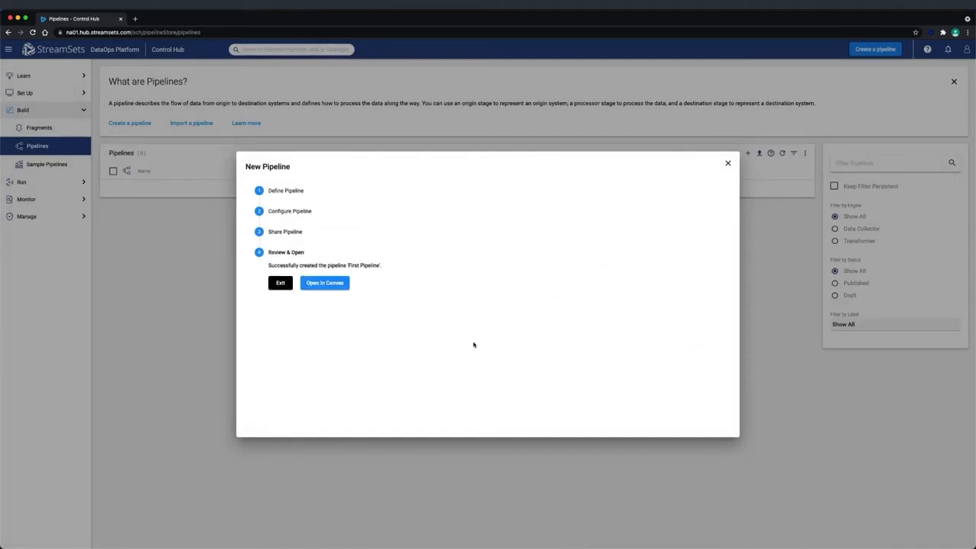
click(324, 283)
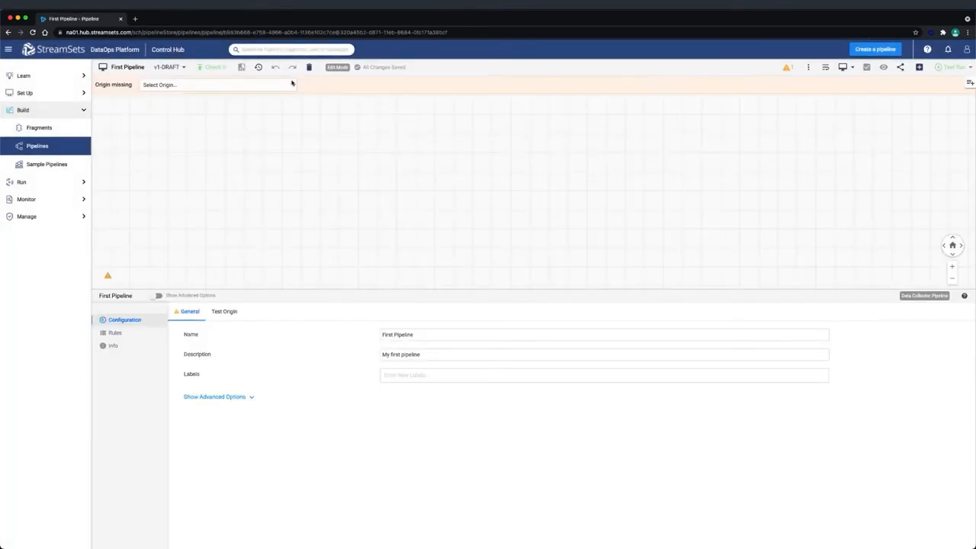
Step: Add a Dev Data Generator origin and connect it to a Trash destination
click(218, 84)
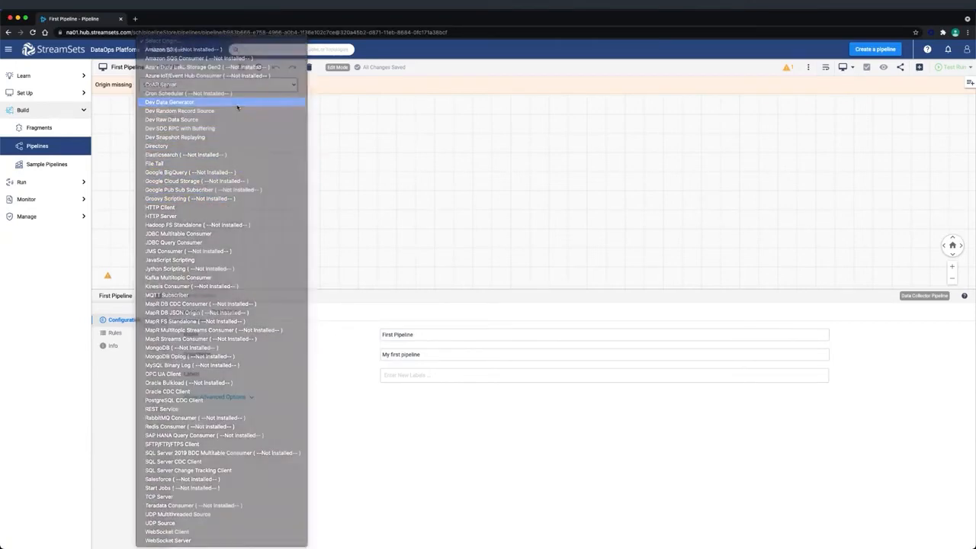
click(168, 101)
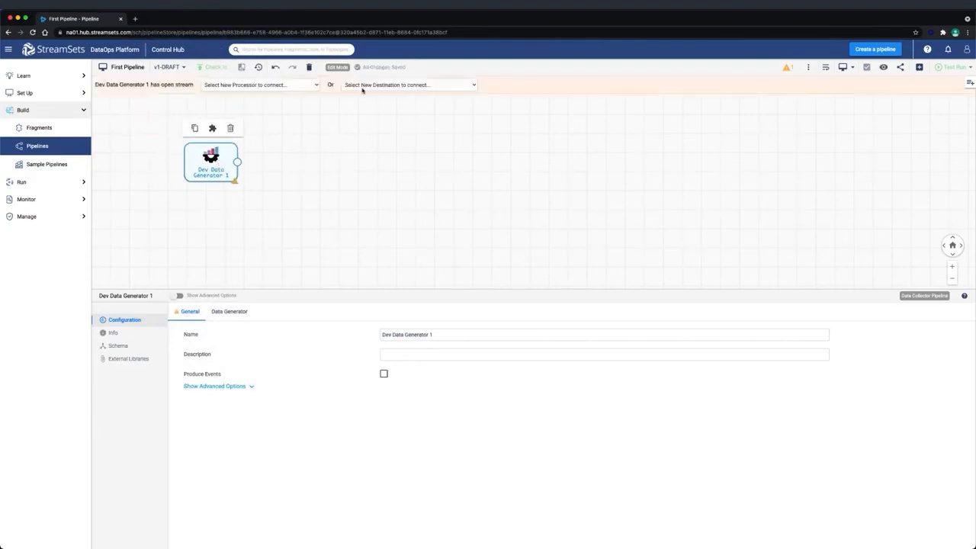
click(407, 85)
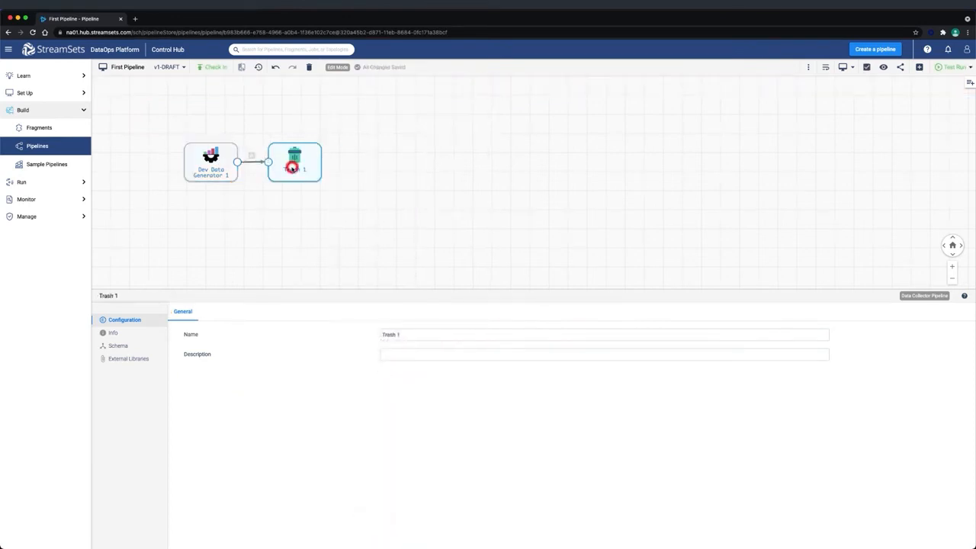
Step: Validate First Pipeline, then run a preview listing ten Dev Data Generator 1 records
click(313, 163)
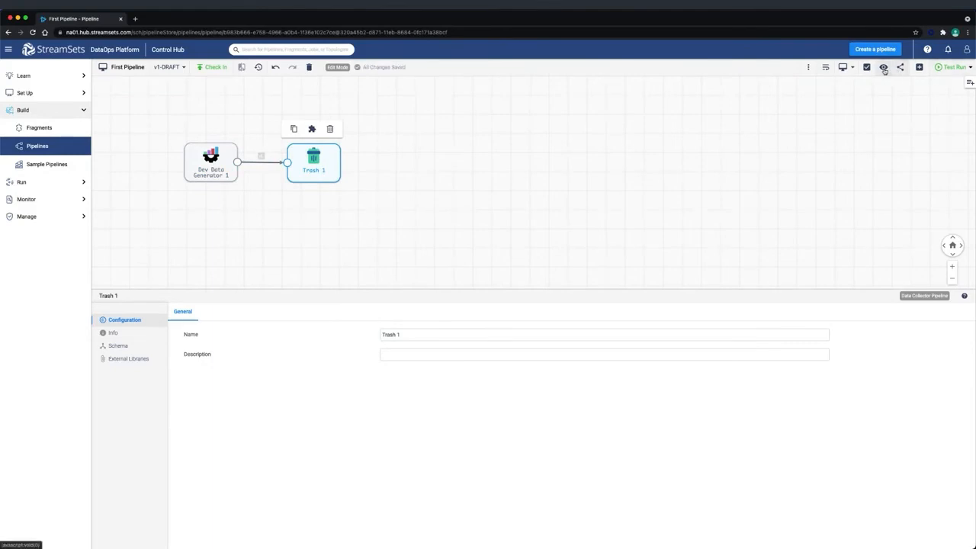
click(883, 67)
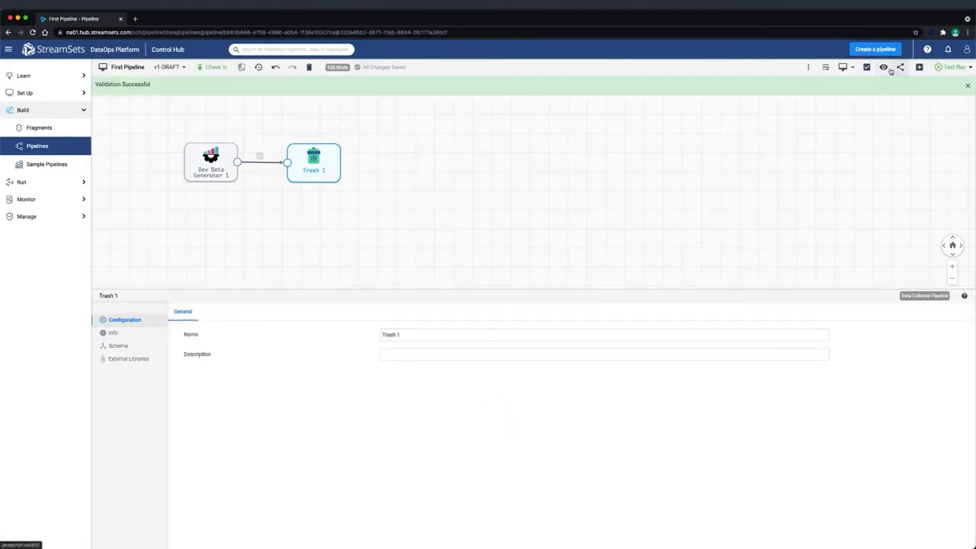
click(884, 68)
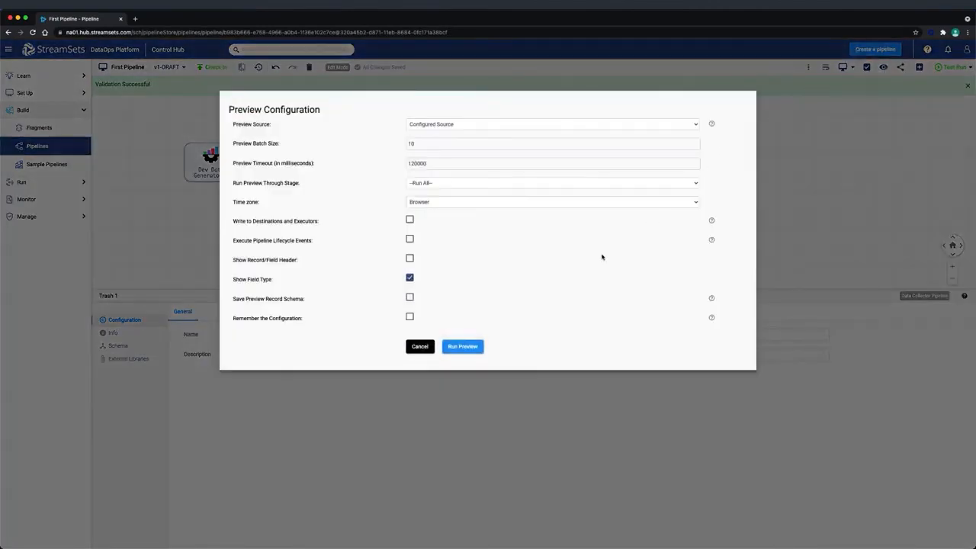
mouse_move(488, 311)
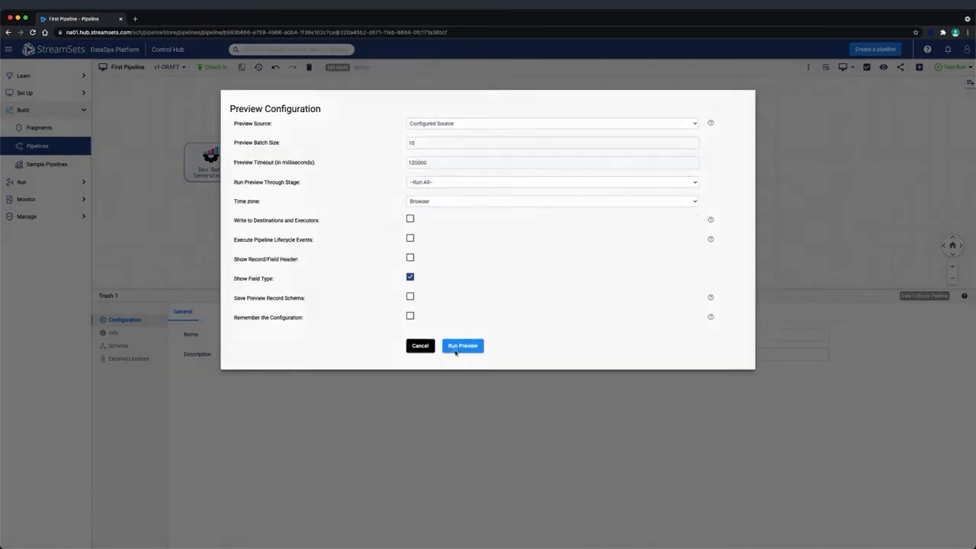
click(462, 346)
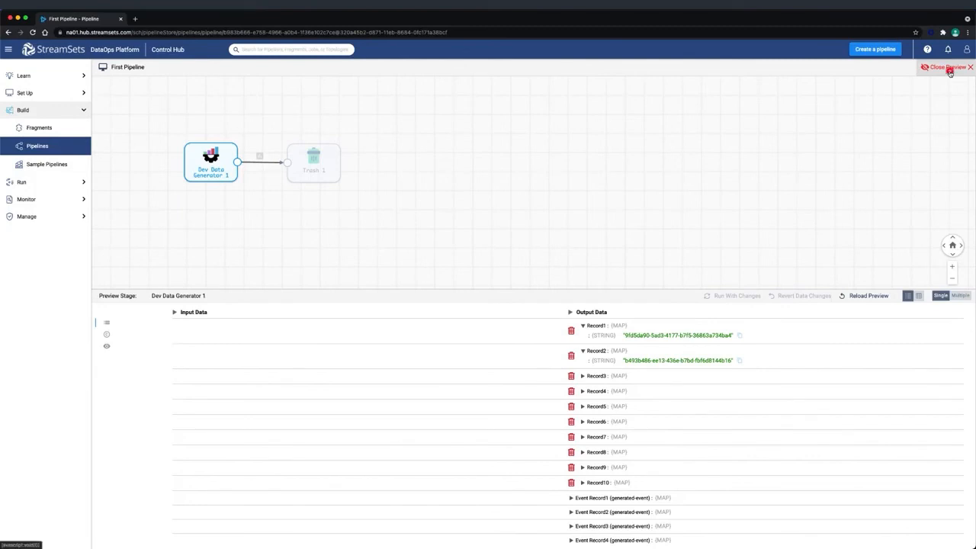
Step: Close the preview, start a test run, and view Trash 1 and Dev Data Generator 1 statistics
click(946, 68)
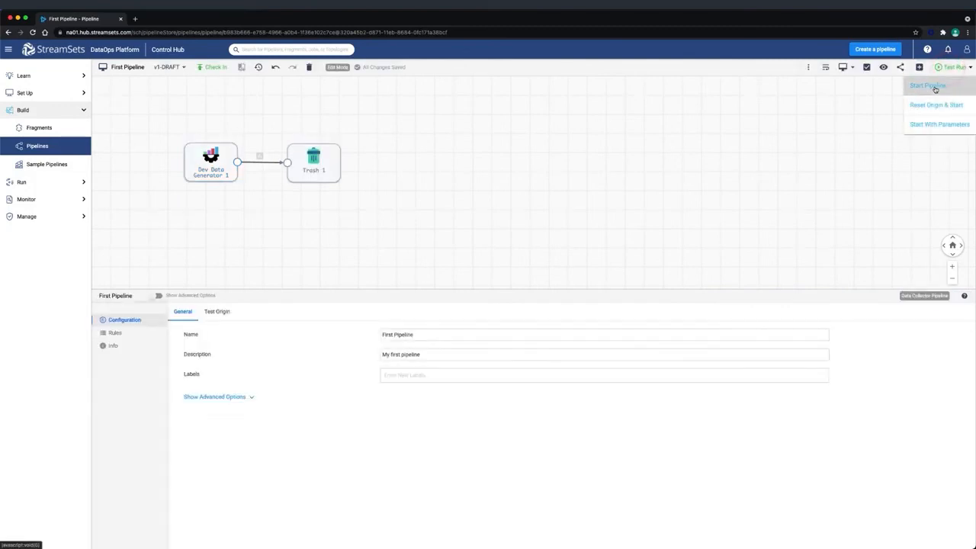
click(927, 85)
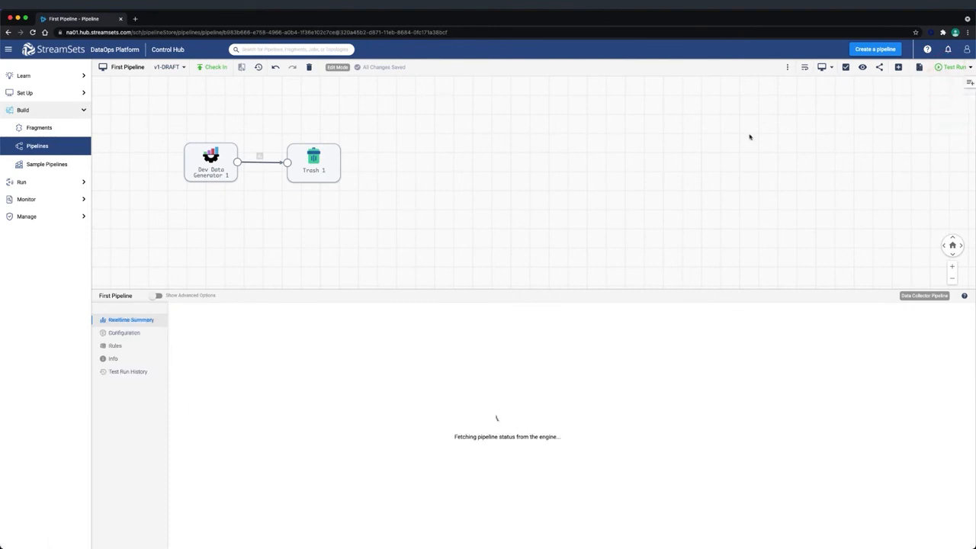
click(952, 66)
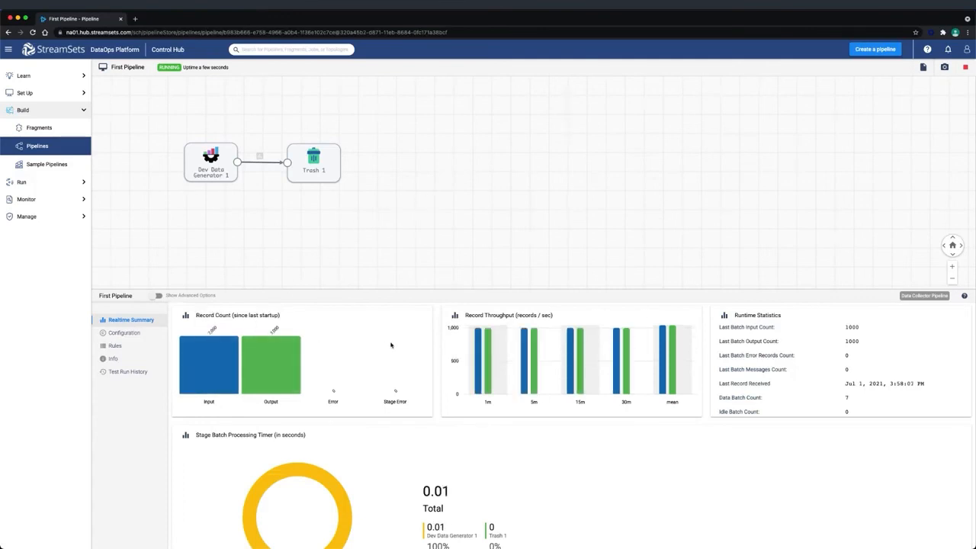
click(313, 163)
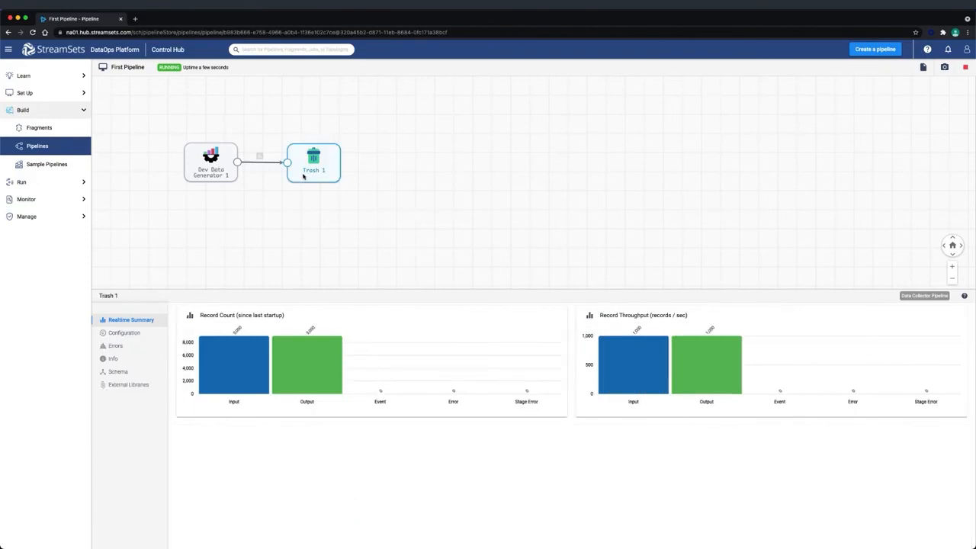
click(211, 162)
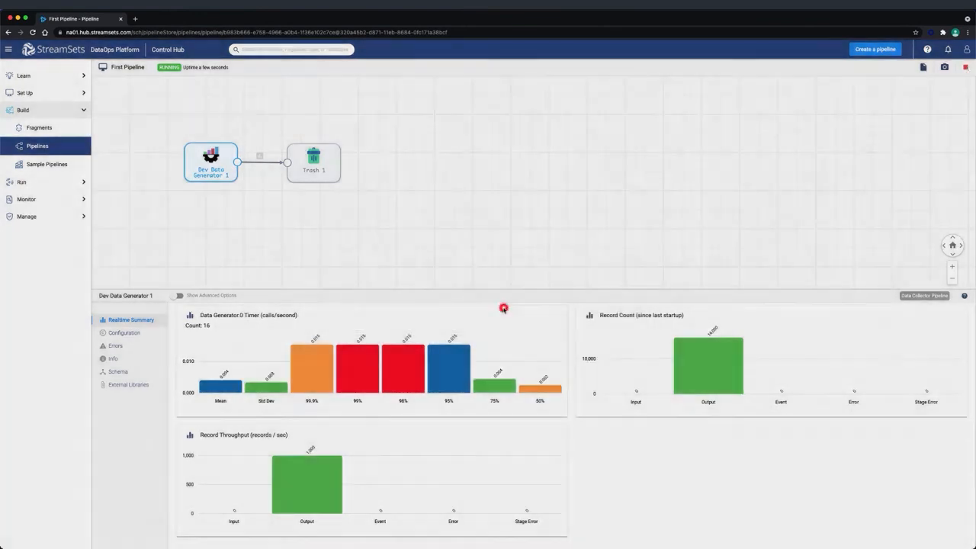
Step: Stop the First Pipeline test run from the top-right toolbar
click(964, 68)
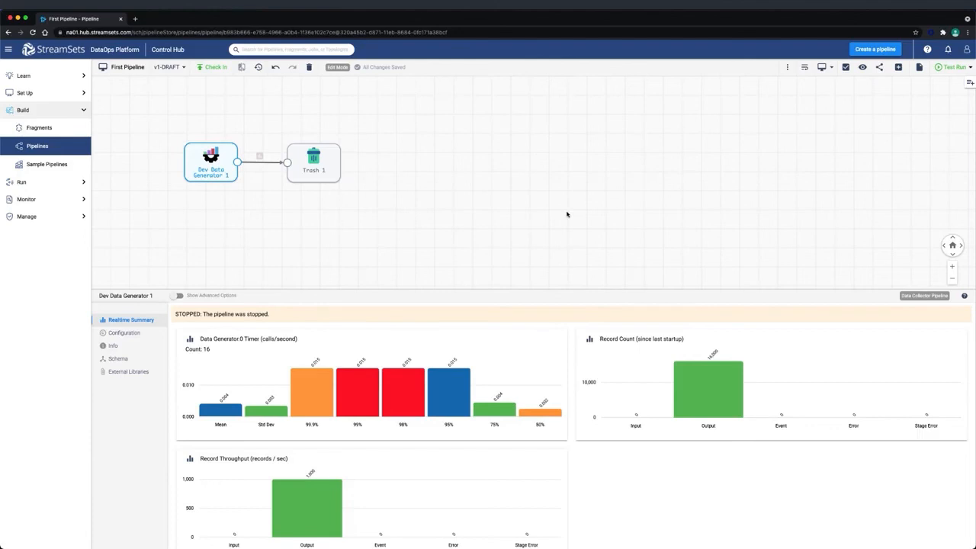
mouse_move(574, 220)
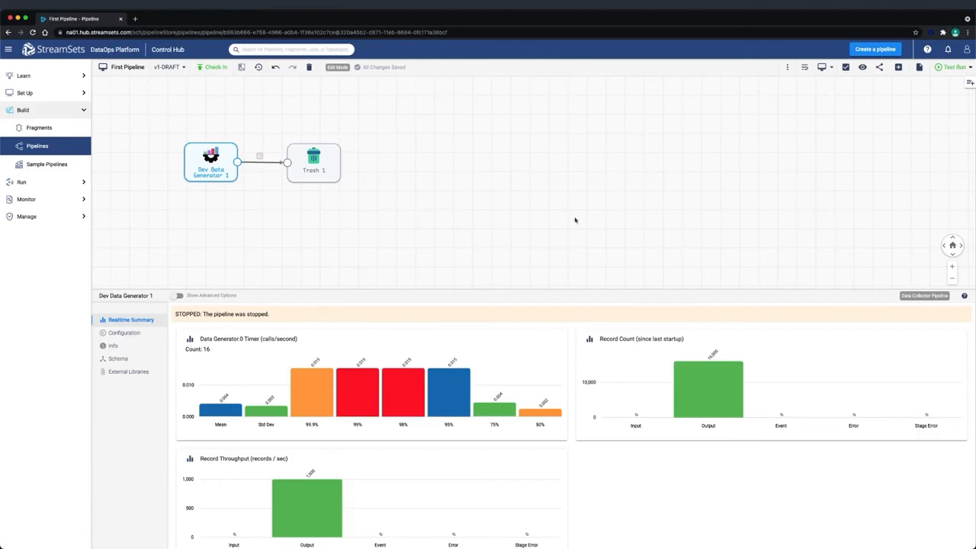